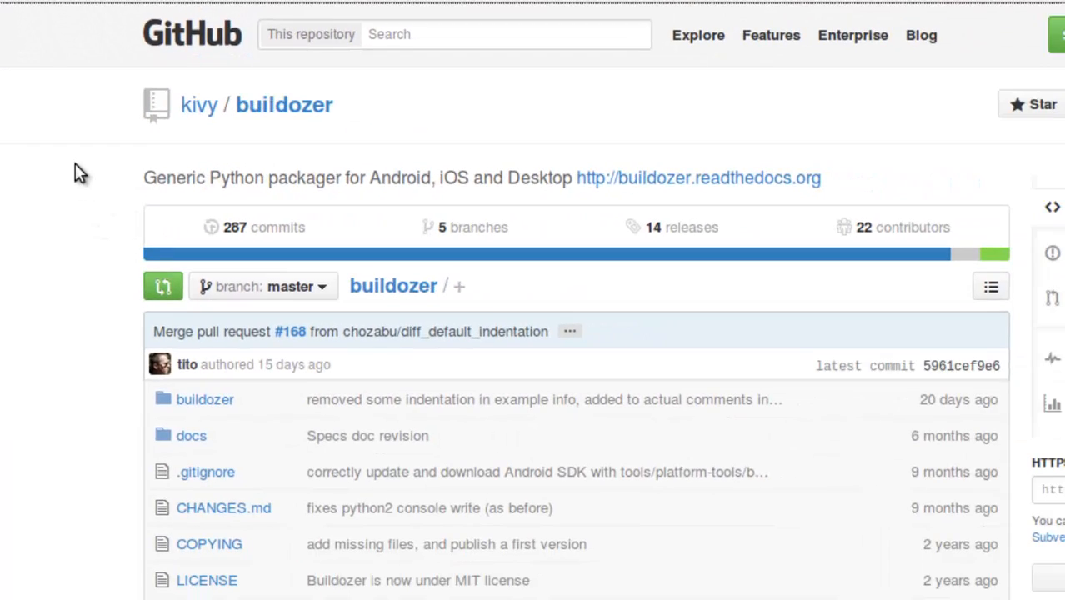
- Scroll the kivy/buildozer repository page to the README's Buildozer introduction
scroll(down, 3)
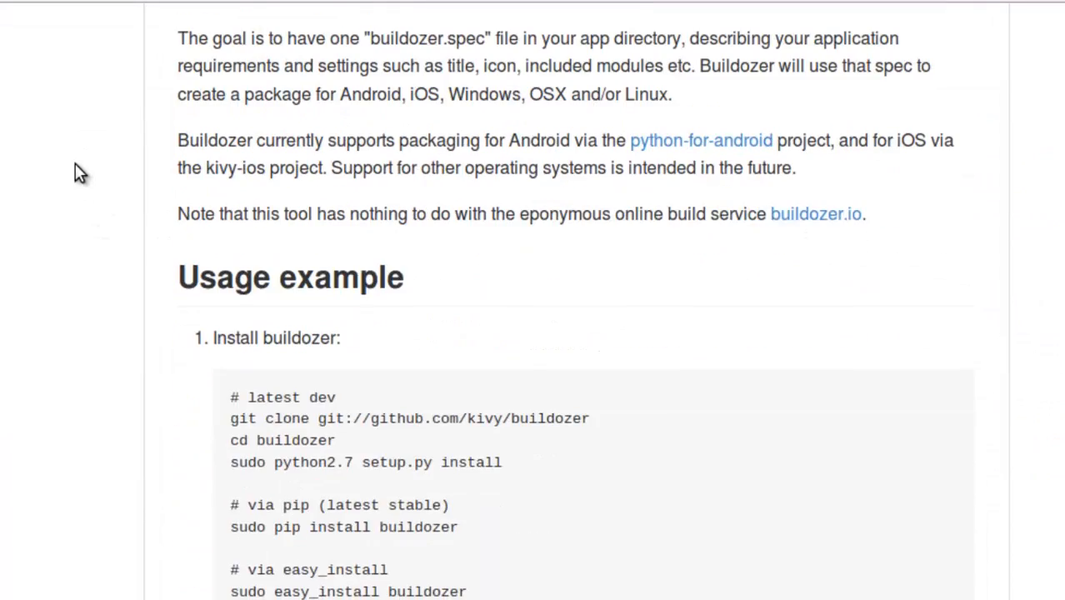
scroll(up, 3)
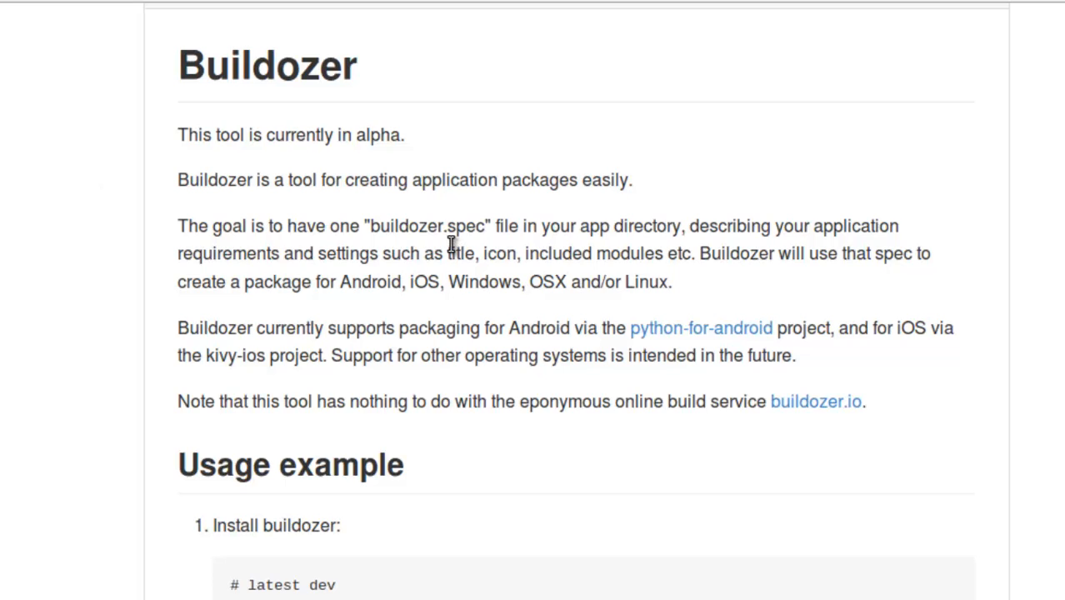
mouse_move(707, 333)
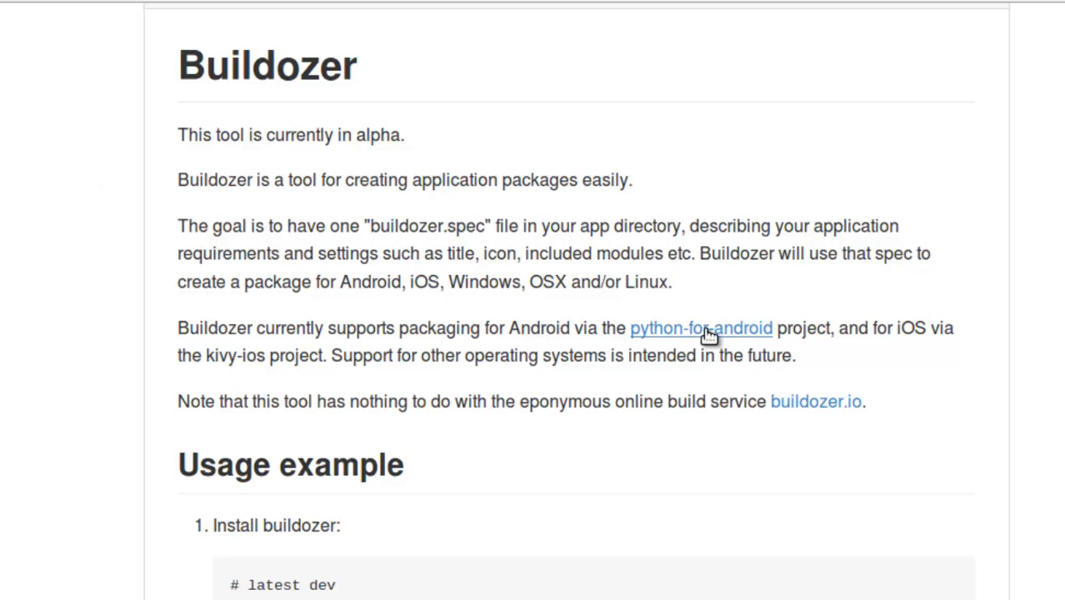
mouse_move(323, 382)
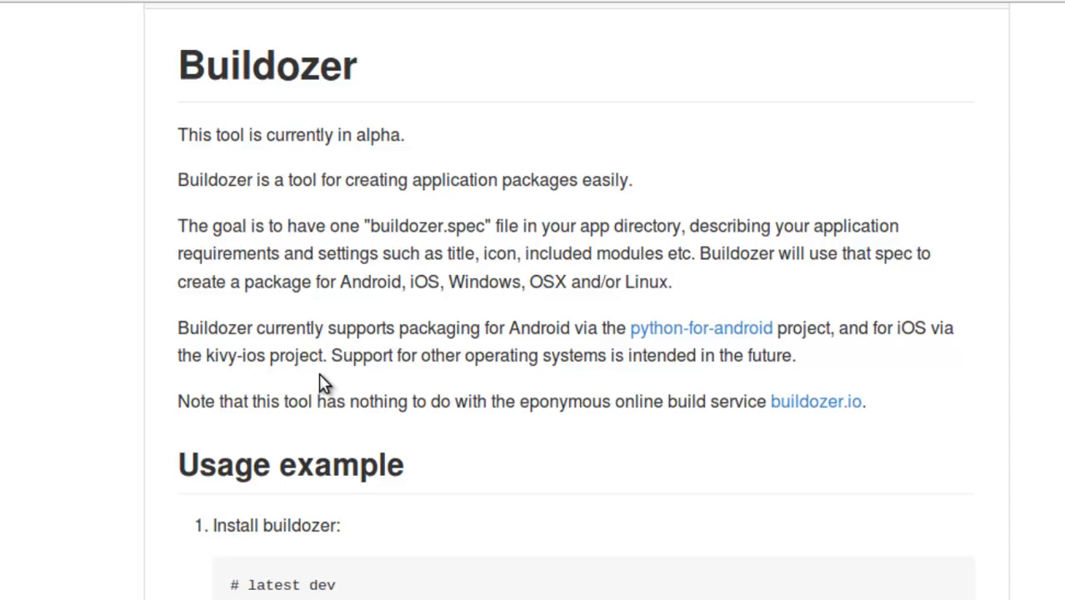
mouse_move(325, 376)
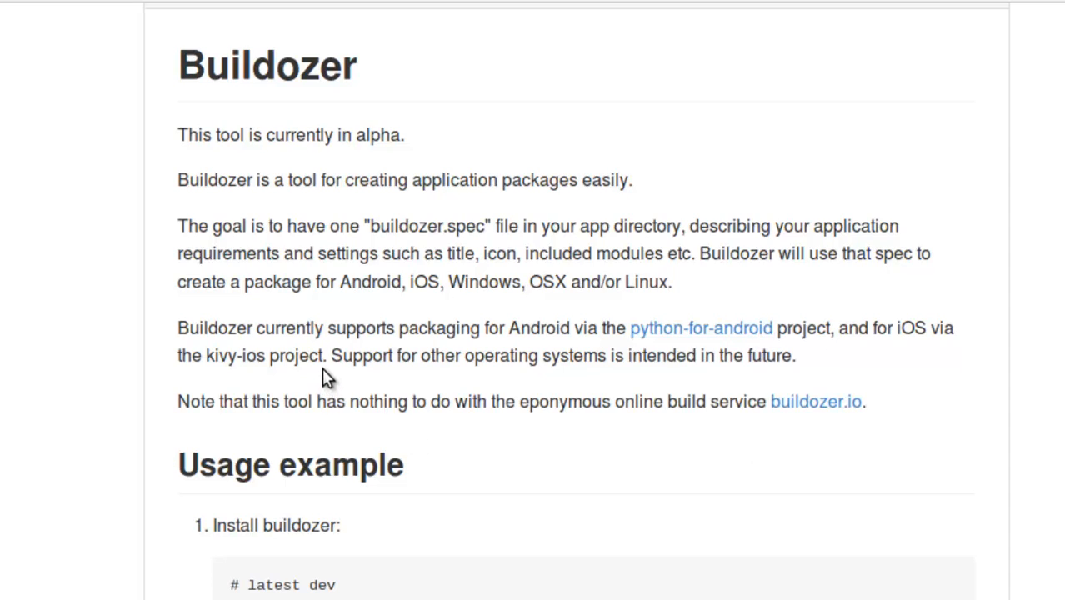
mouse_move(250, 408)
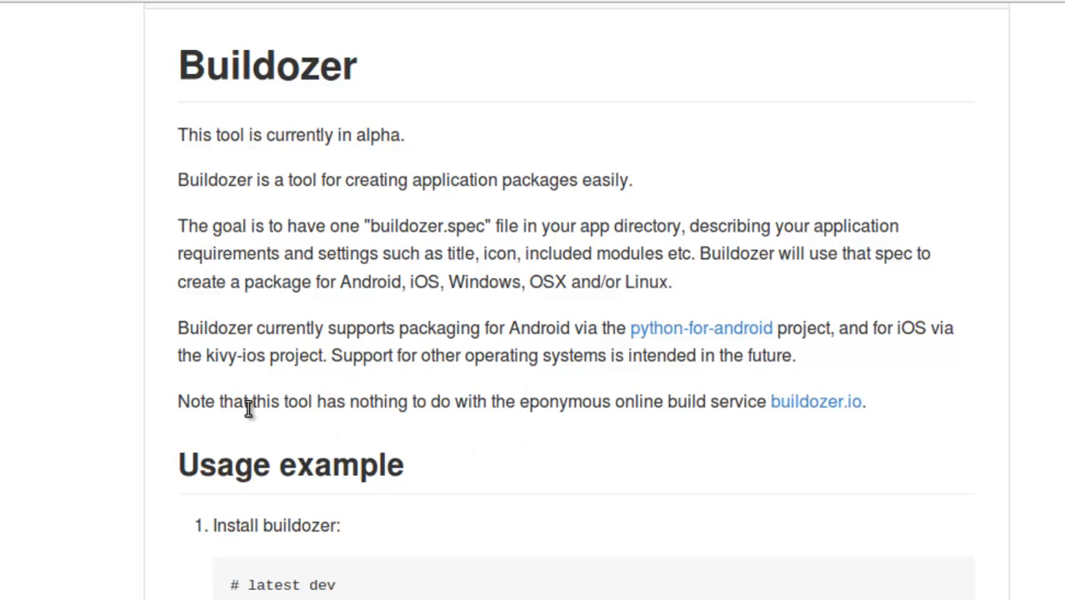
mouse_move(115, 360)
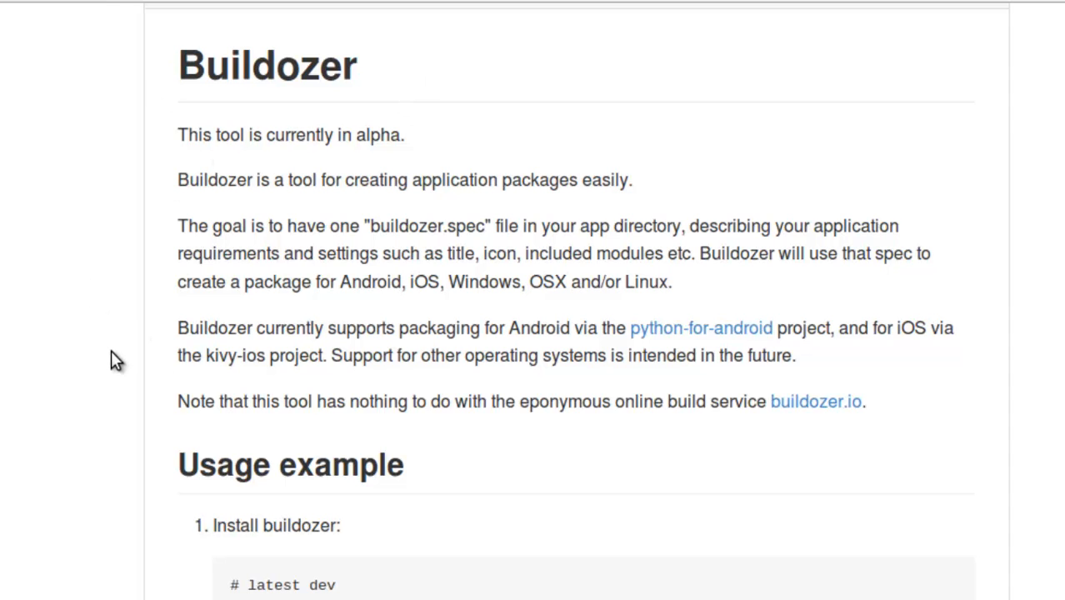
- Scroll the README through Usage example and command list to the buildozer.spec and Default config sections
scroll(down, 3)
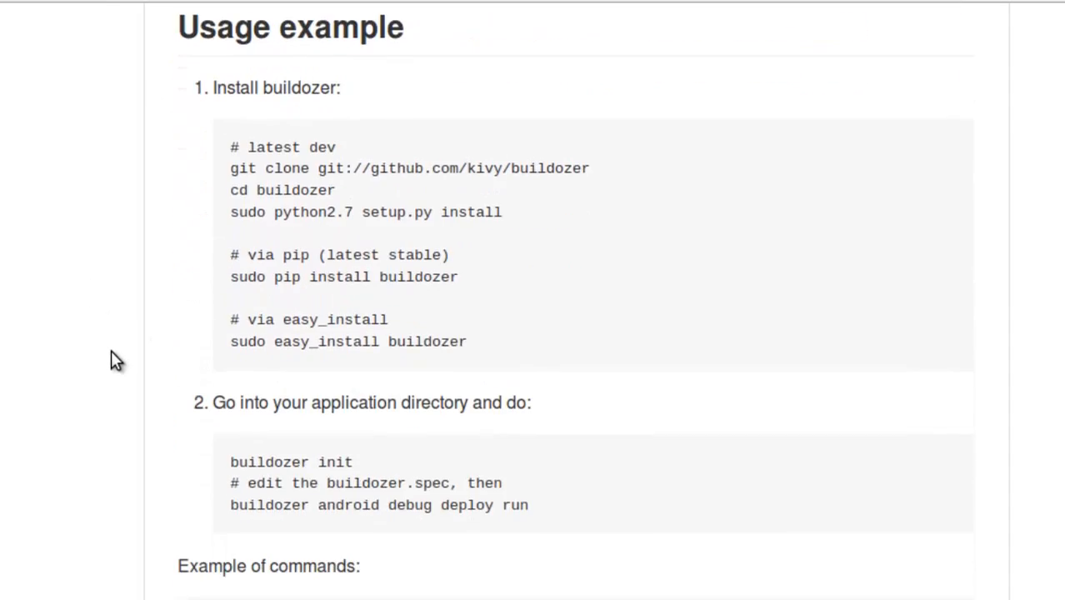
scroll(up, 3)
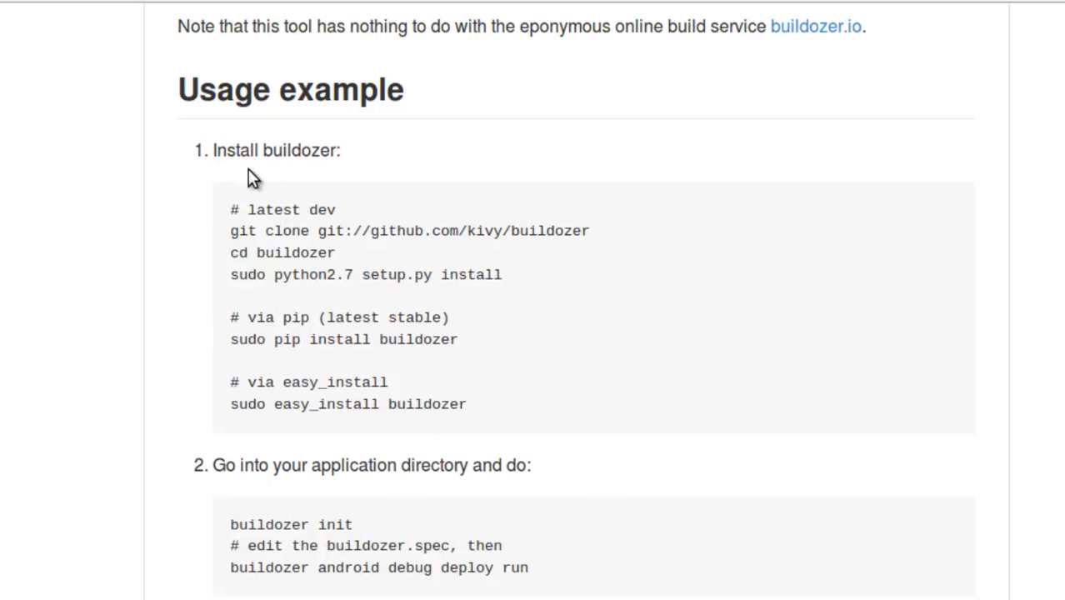
mouse_move(492, 260)
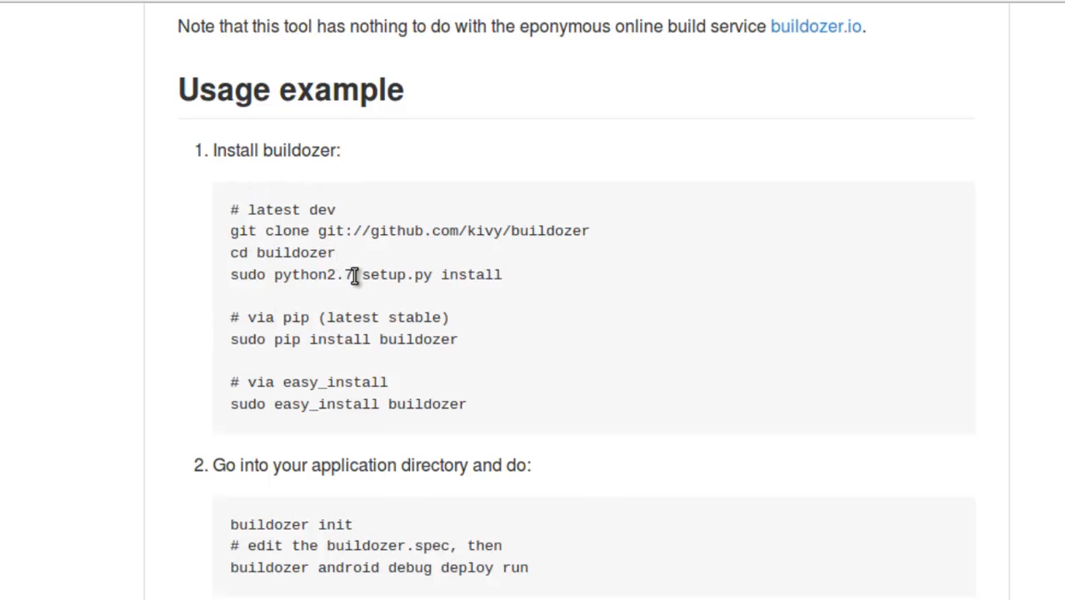
mouse_move(334, 460)
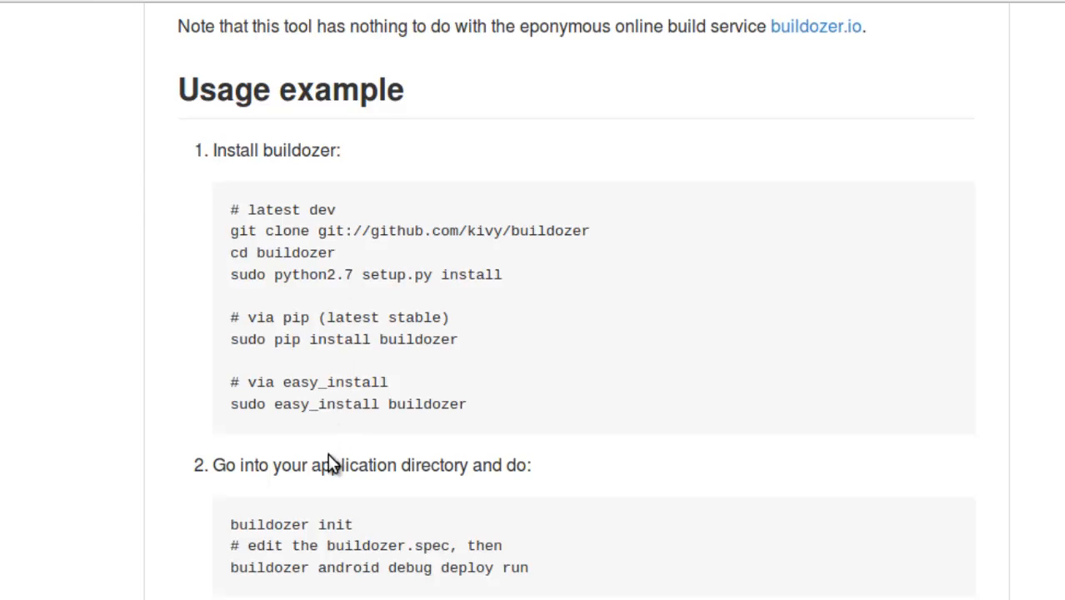
scroll(down, 3)
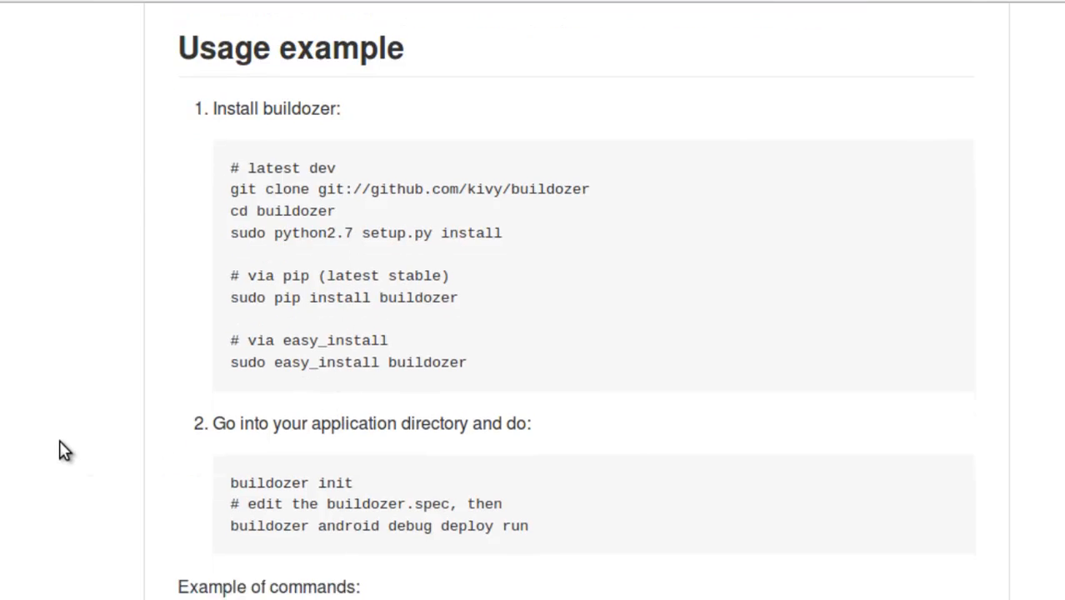
scroll(down, 3)
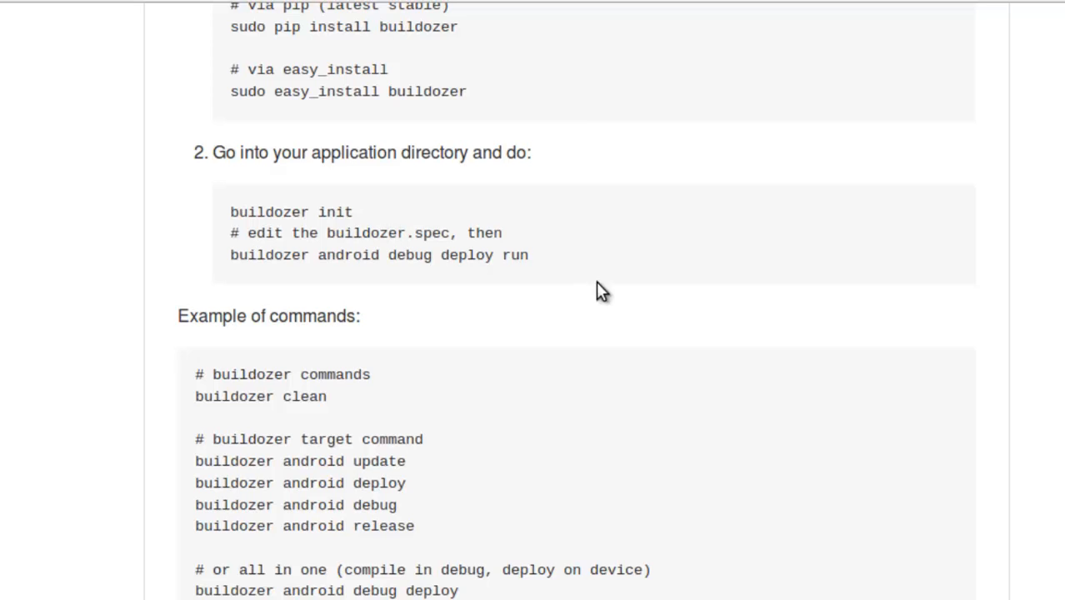
mouse_move(103, 440)
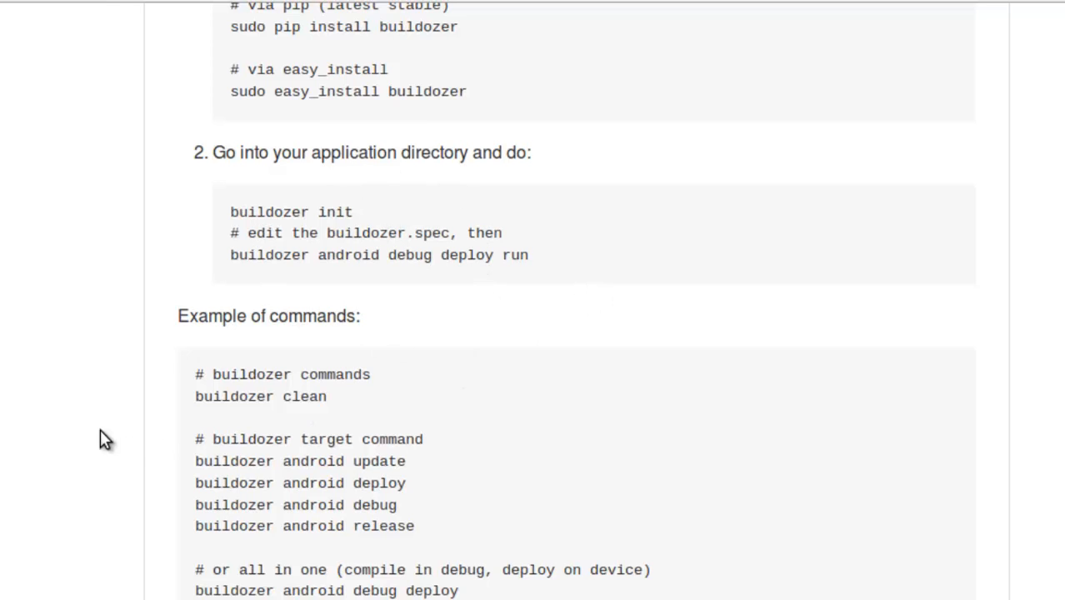
scroll(down, 3)
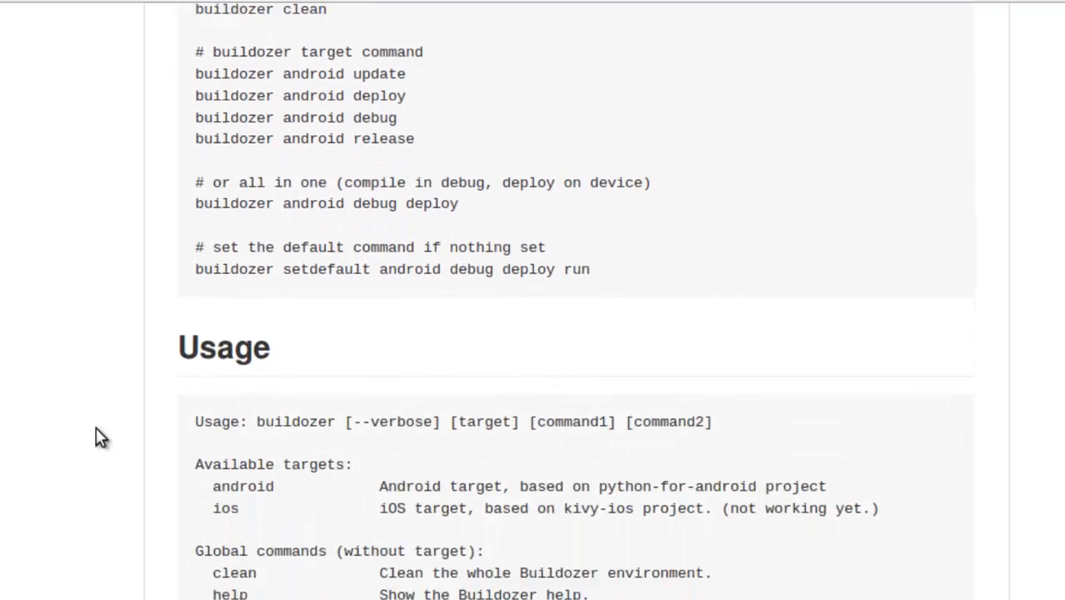
scroll(down, 3)
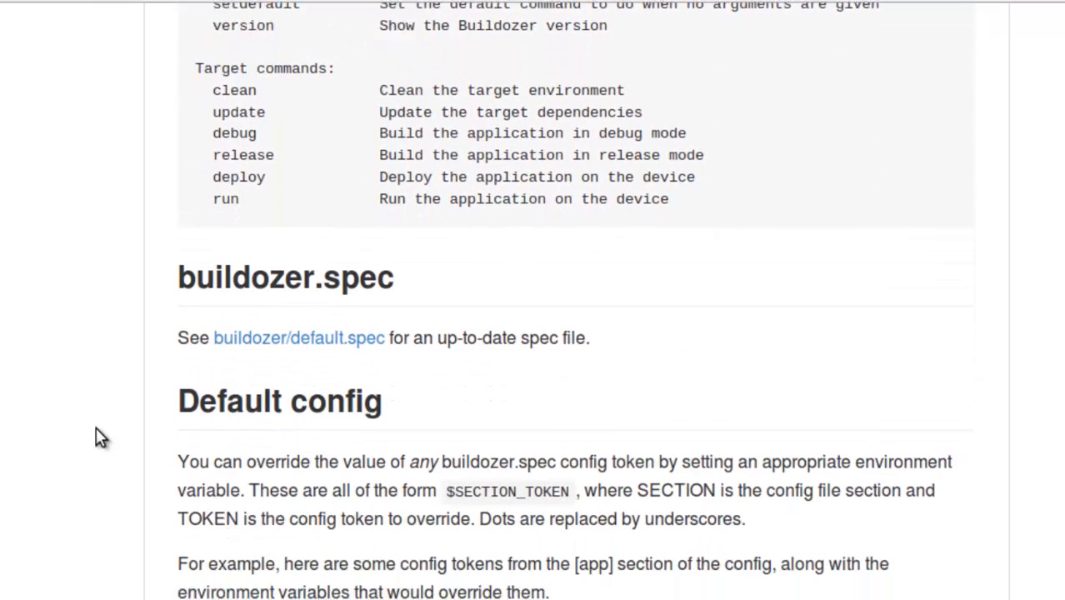
scroll(down, 3)
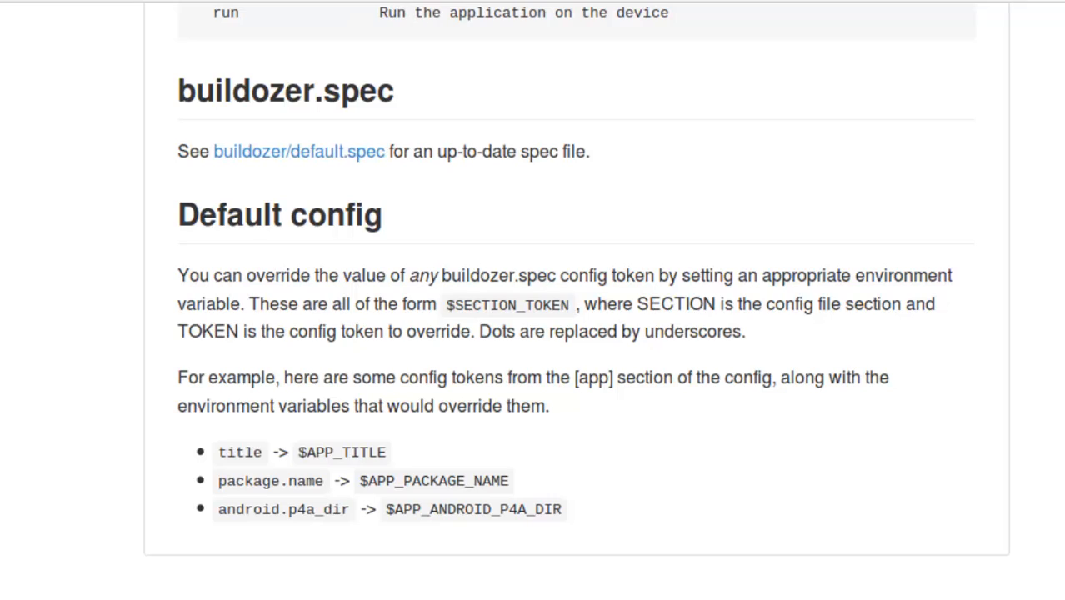
mouse_move(100, 267)
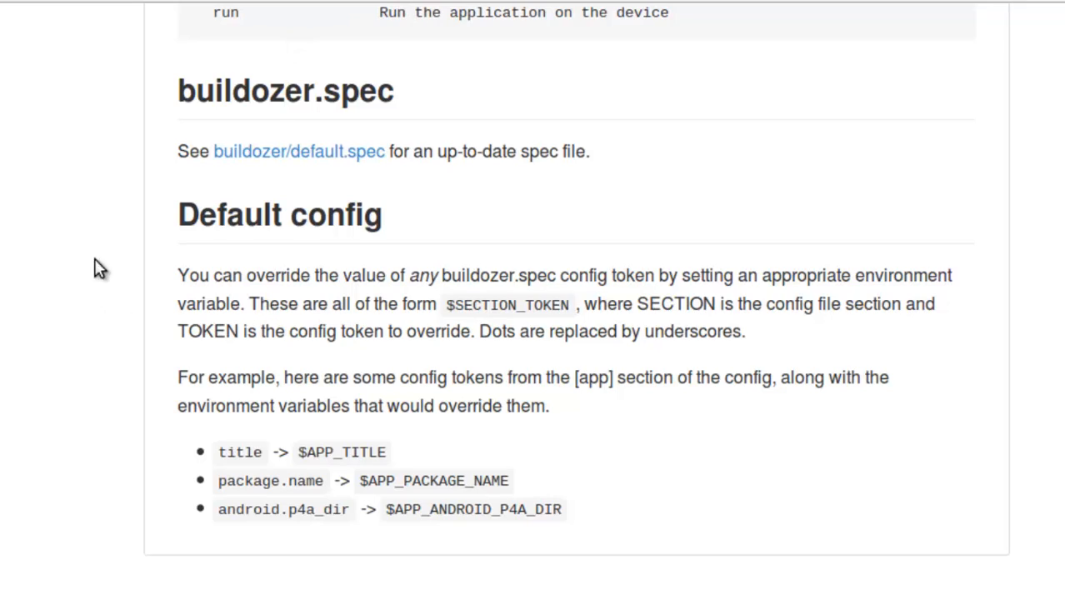
mouse_move(737, 182)
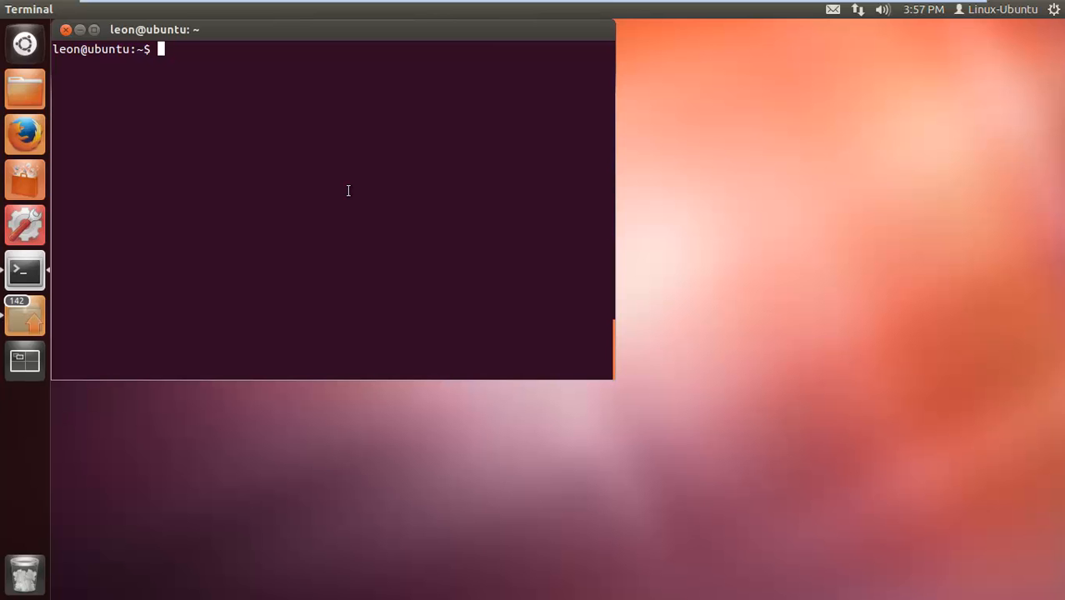
- Change directory into ~/AR/v6-Record-audio, the project folder holding main.py
text(cd A)
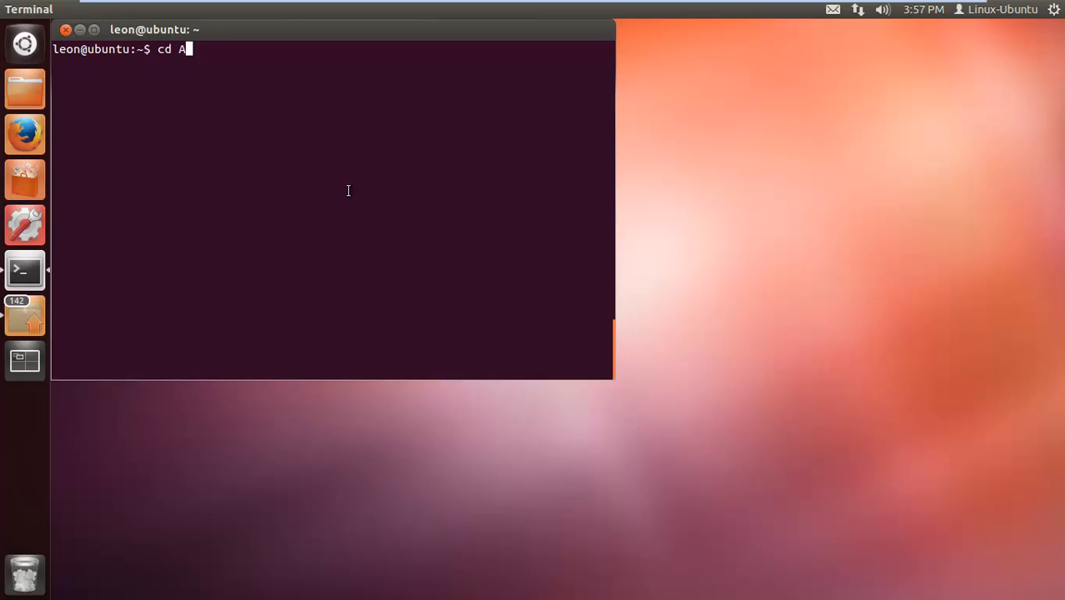
key(Return)
text(cd v6-Record-audio/)
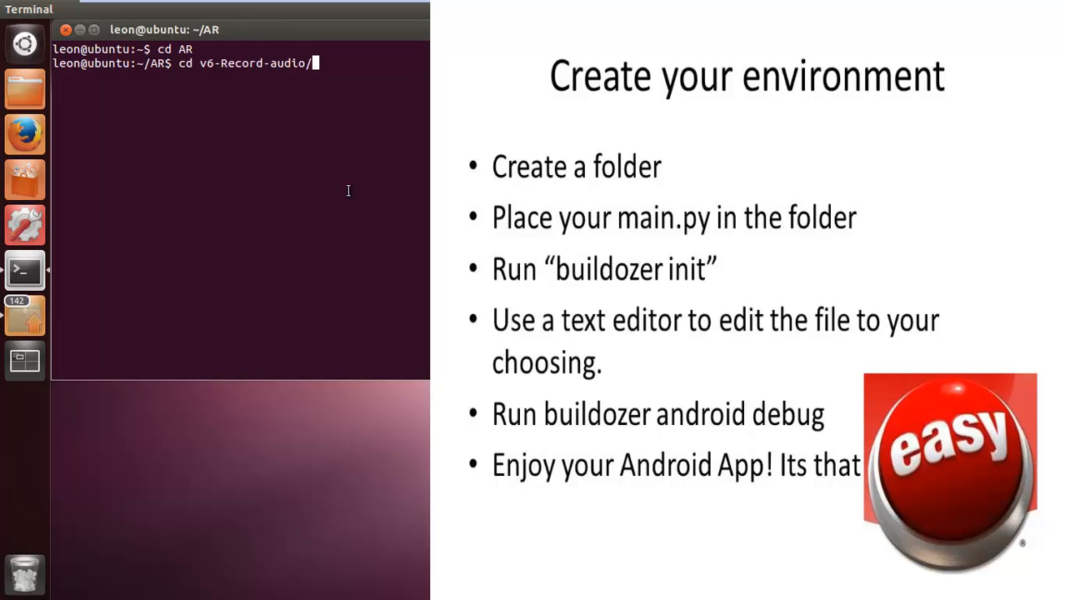
key(Return)
text(ls)
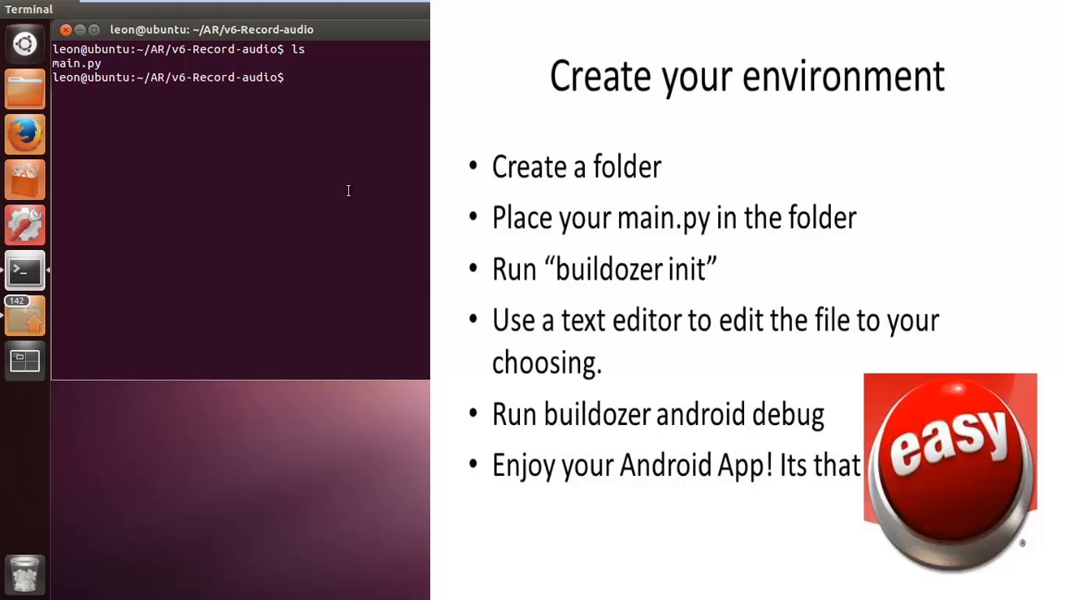
- Run buildozer init in the project folder to generate buildozer.spec
text(c)
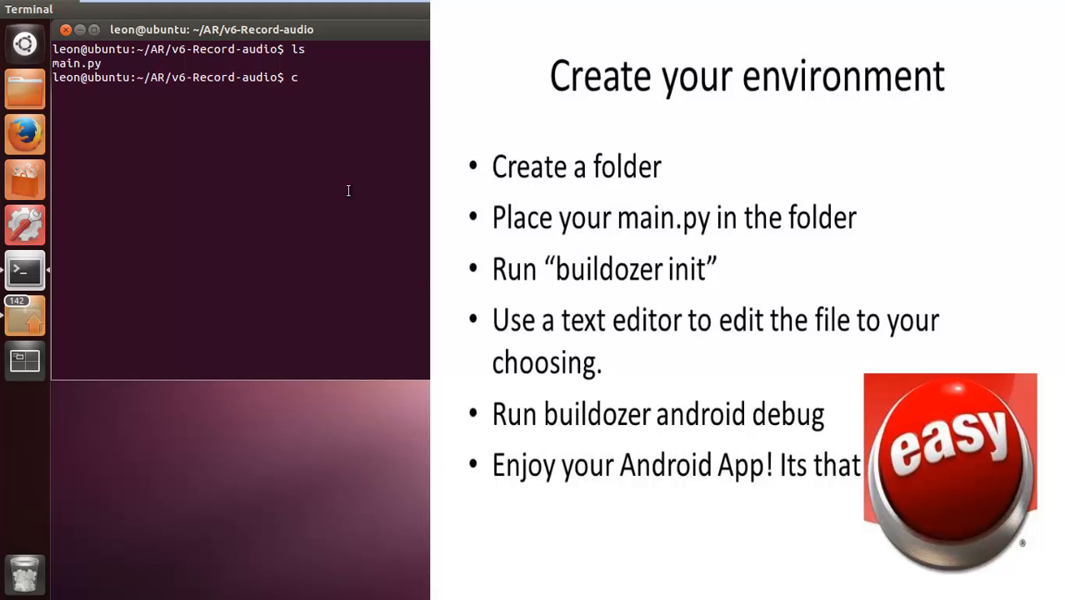
text(b)
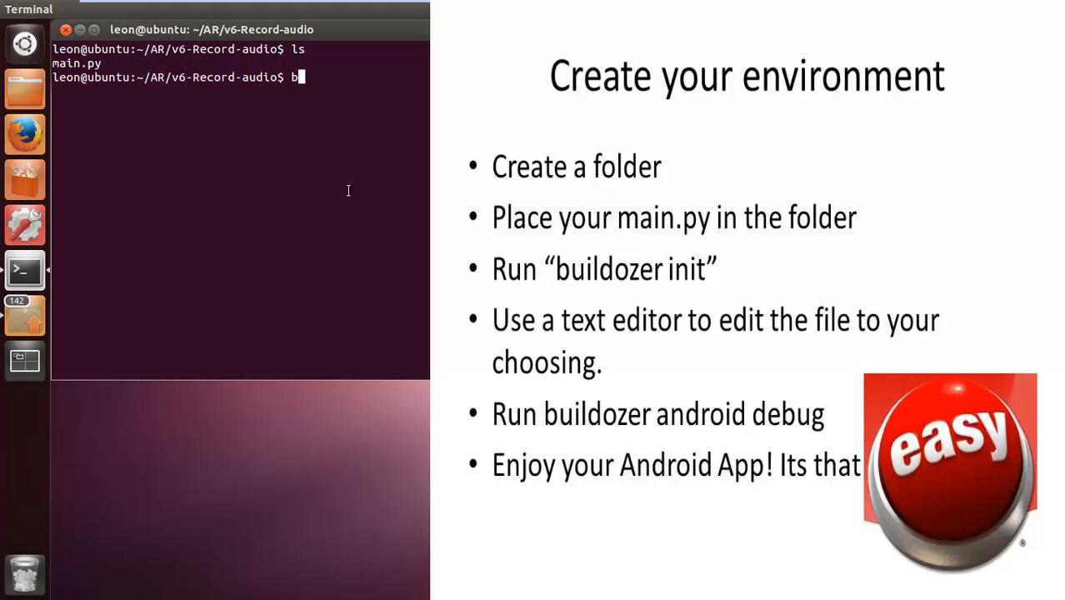
text(uildozer init)
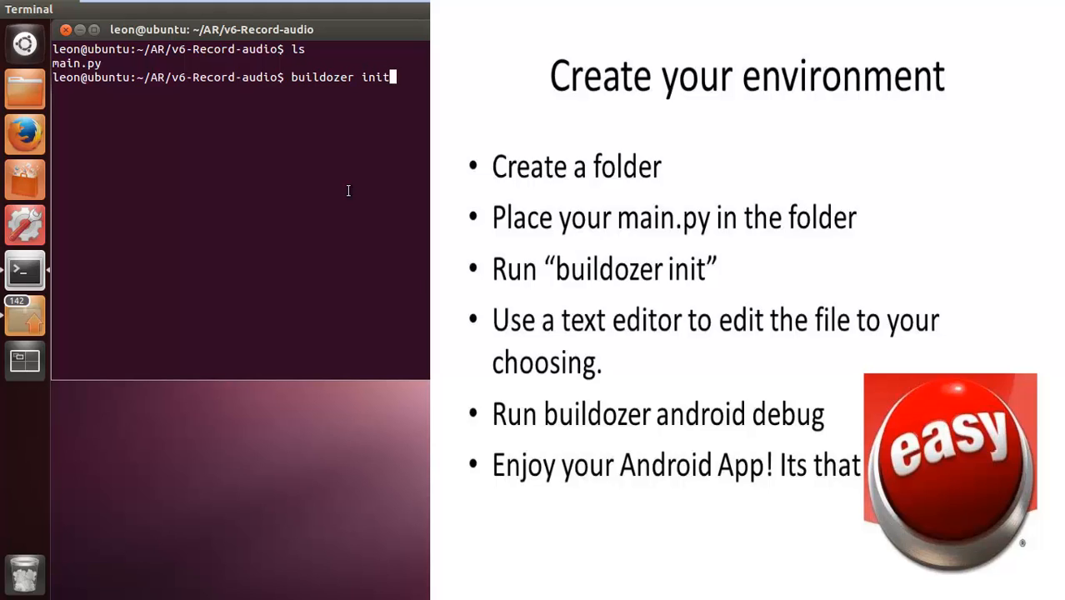
key(Return)
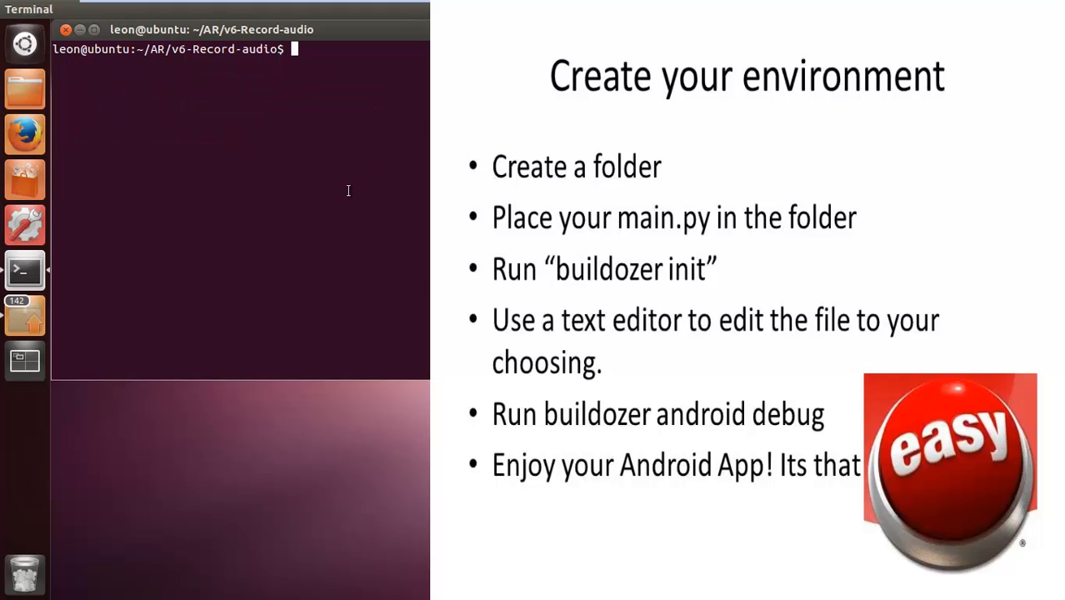
- Open buildozer.spec in nano and set title My AudioRecorder and package name myaudiorecorder
key(Return)
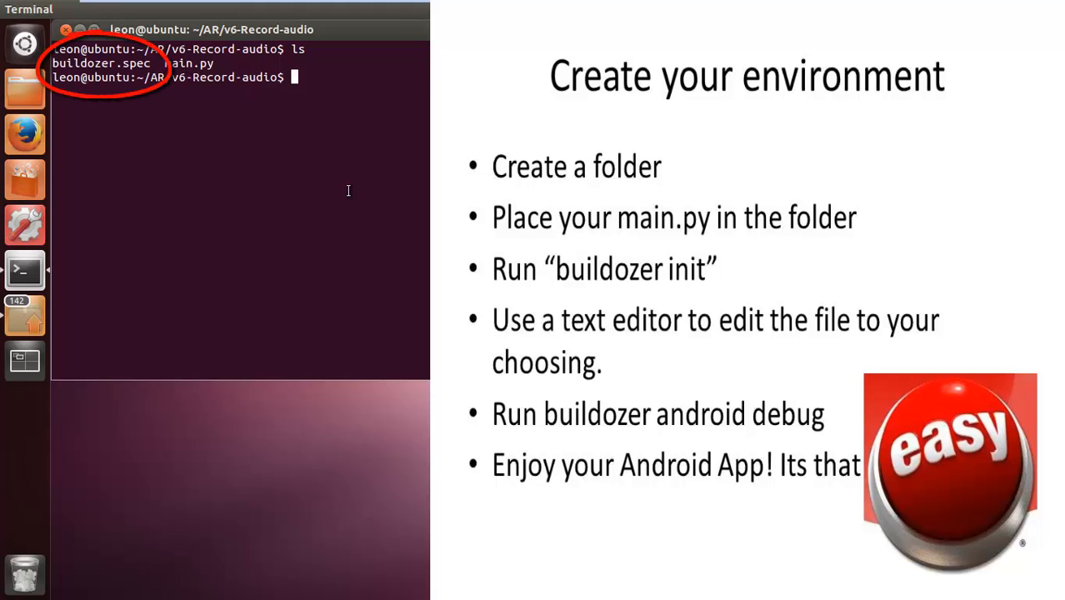
text(nano)
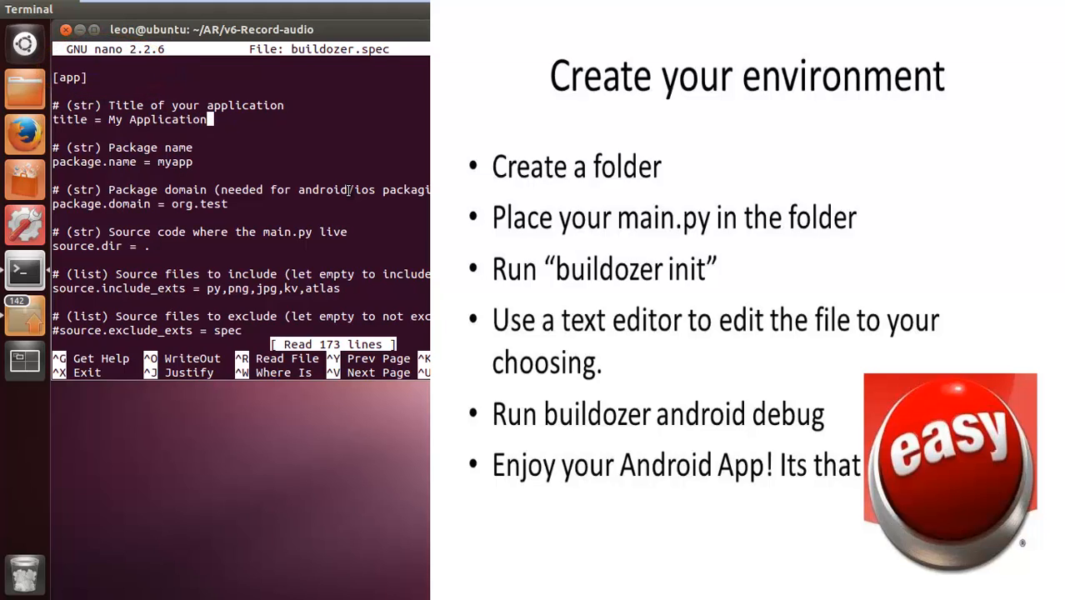
key(BackSpace)
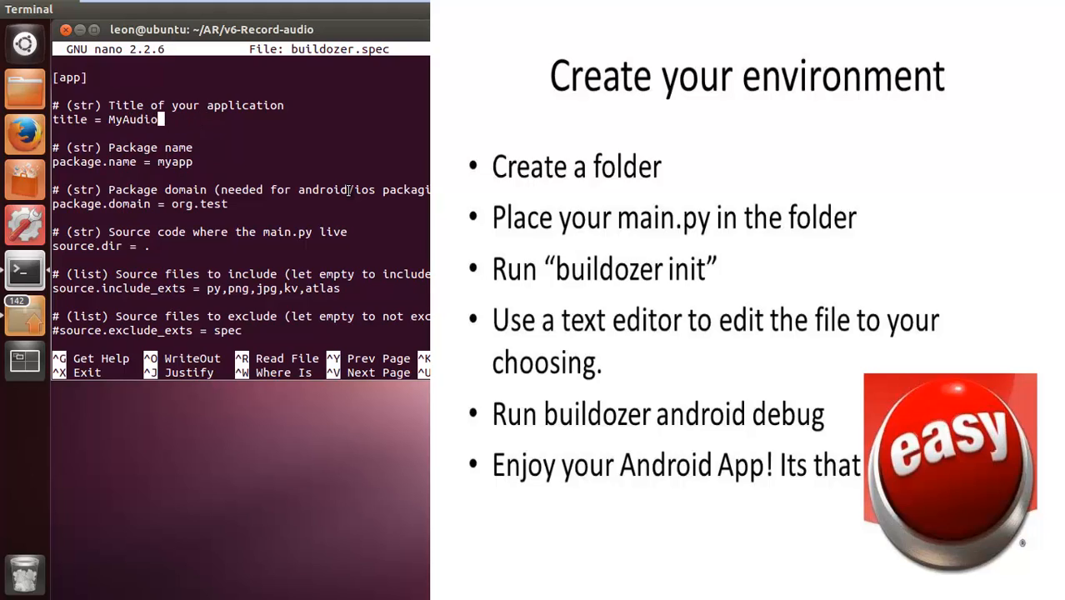
text(Recorder)
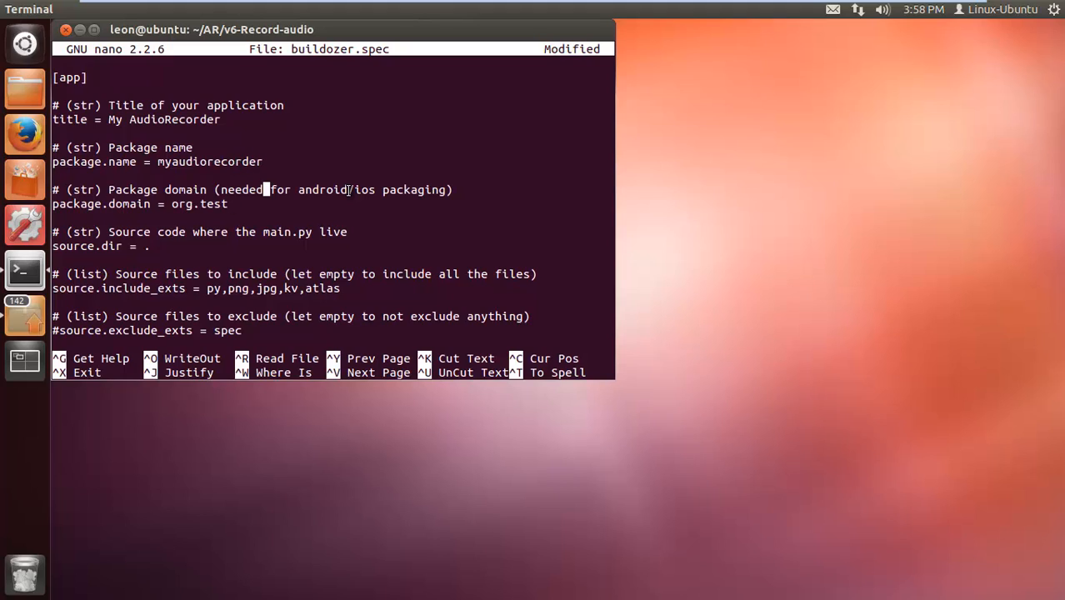
- Set package domain to org.audiorecorder.test and empty source.include_exts
click(202, 204)
text(audiorecorder.)
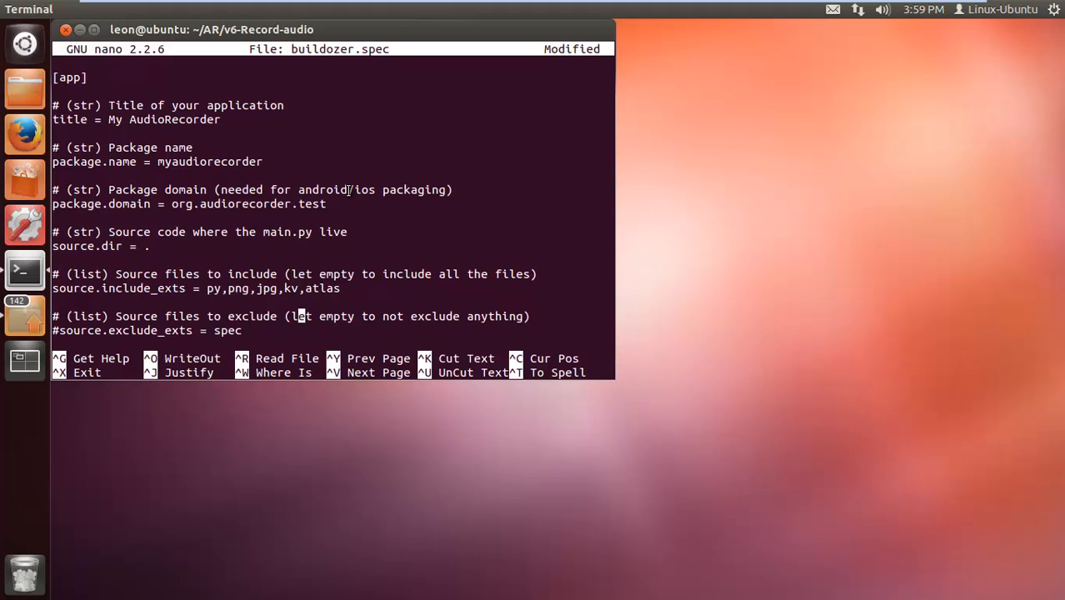
scroll(down, 3)
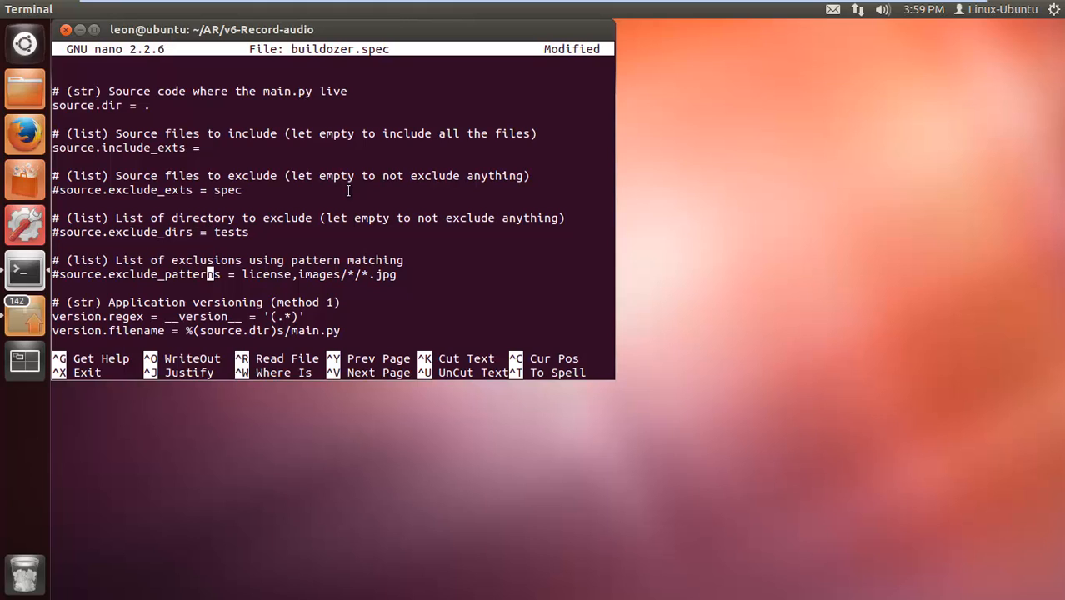
scroll(down, 3)
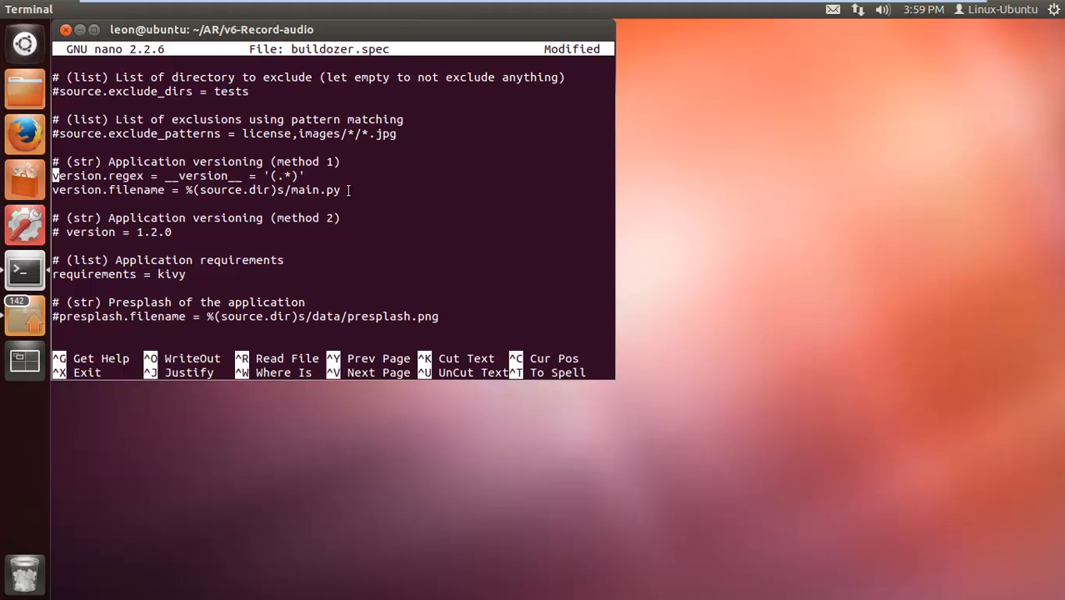
- Comment out the version.regex method and uncomment the fixed version line as 1.0
text(#)
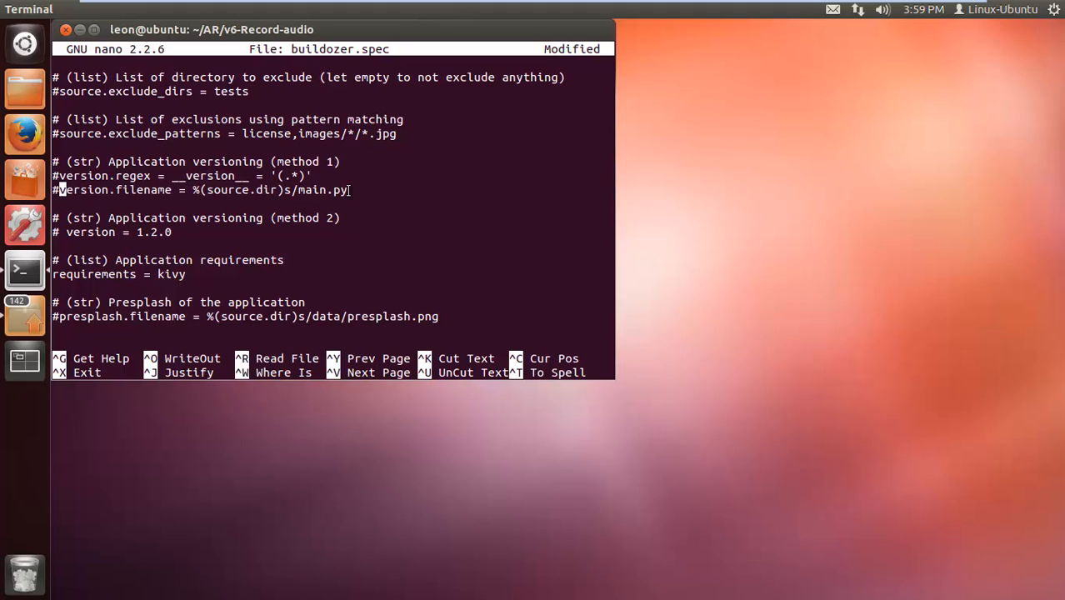
key(Delete)
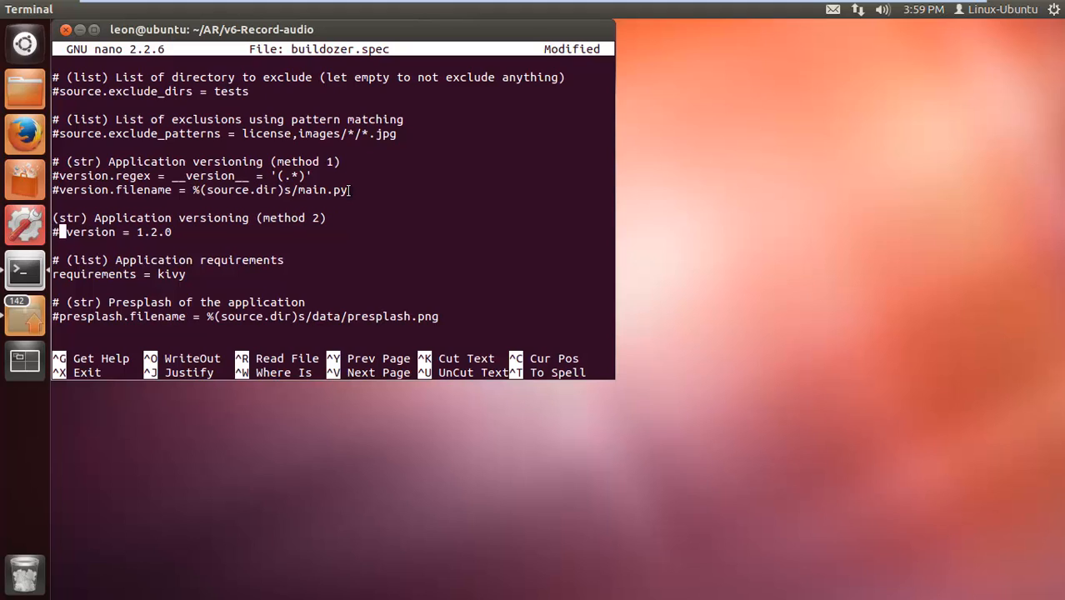
key(Delete)
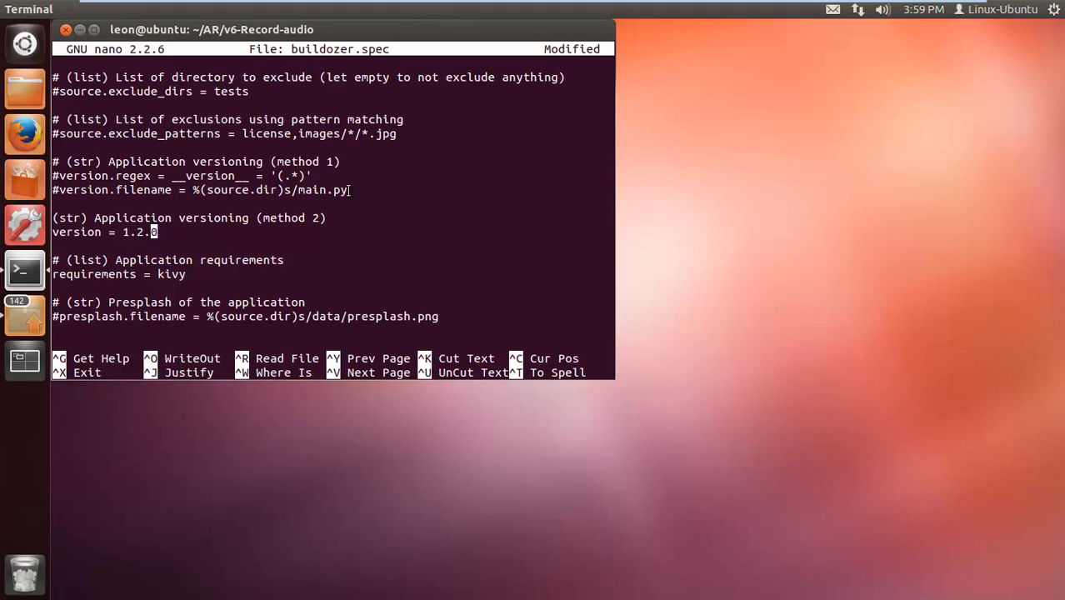
key(Left)
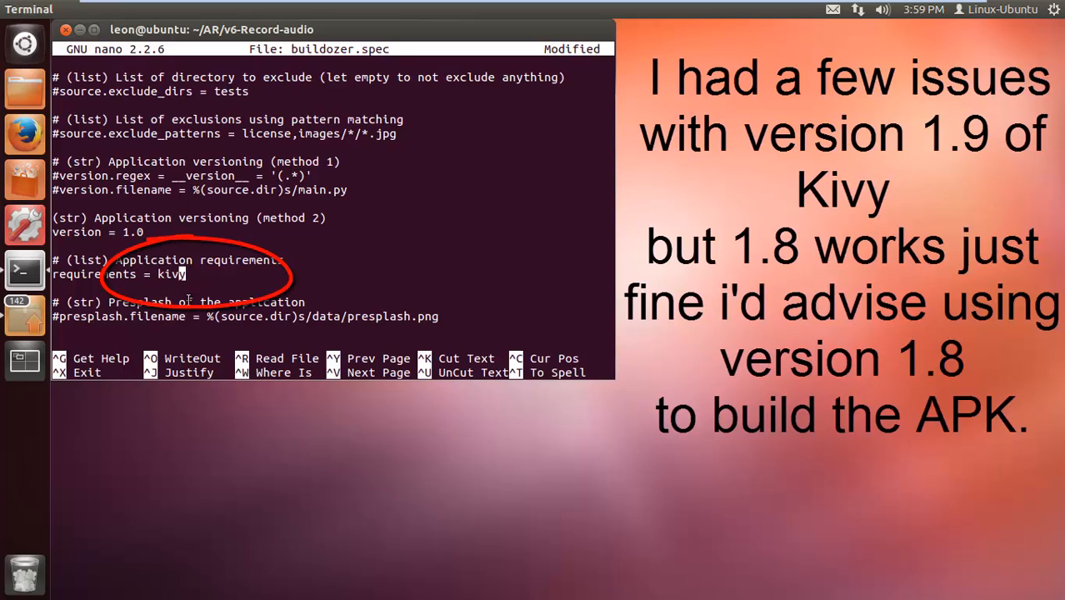
- Try pinning kivy==master in requirements, then revert to plain kivy
text(==)
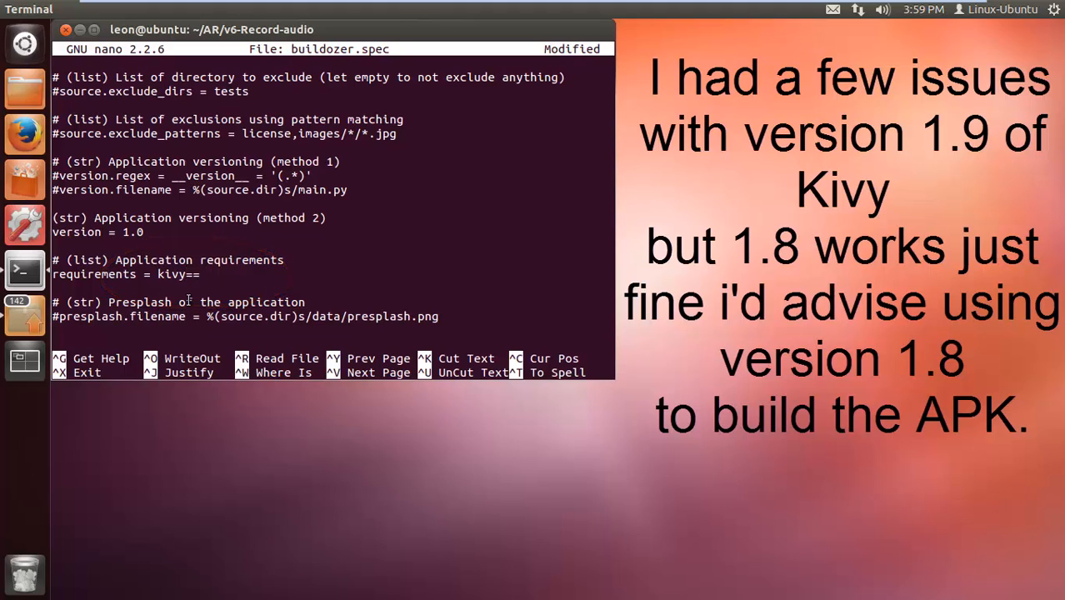
text(master)
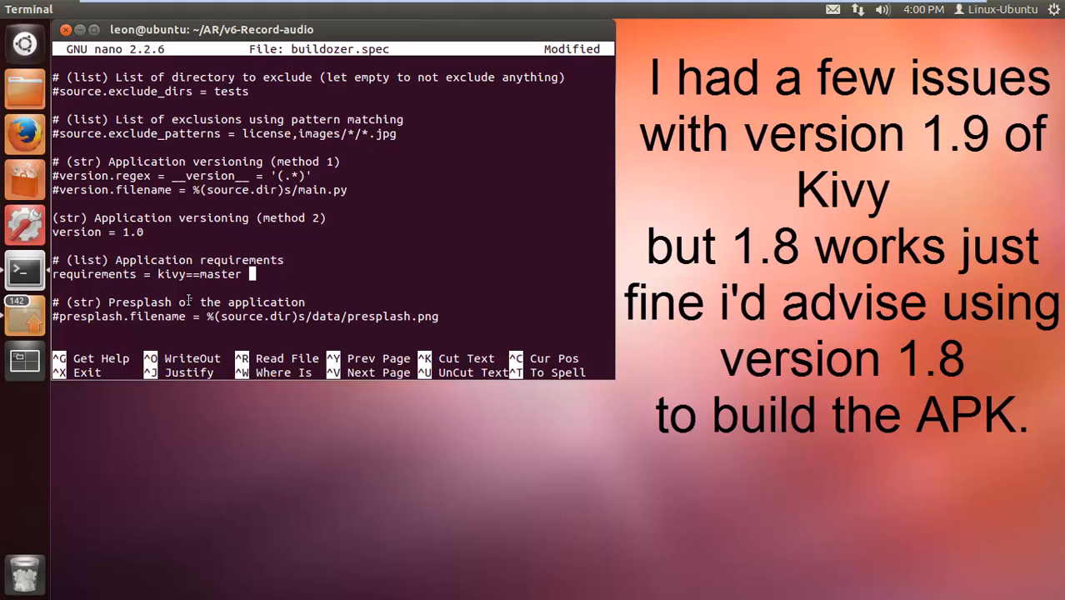
key(BackSpace)
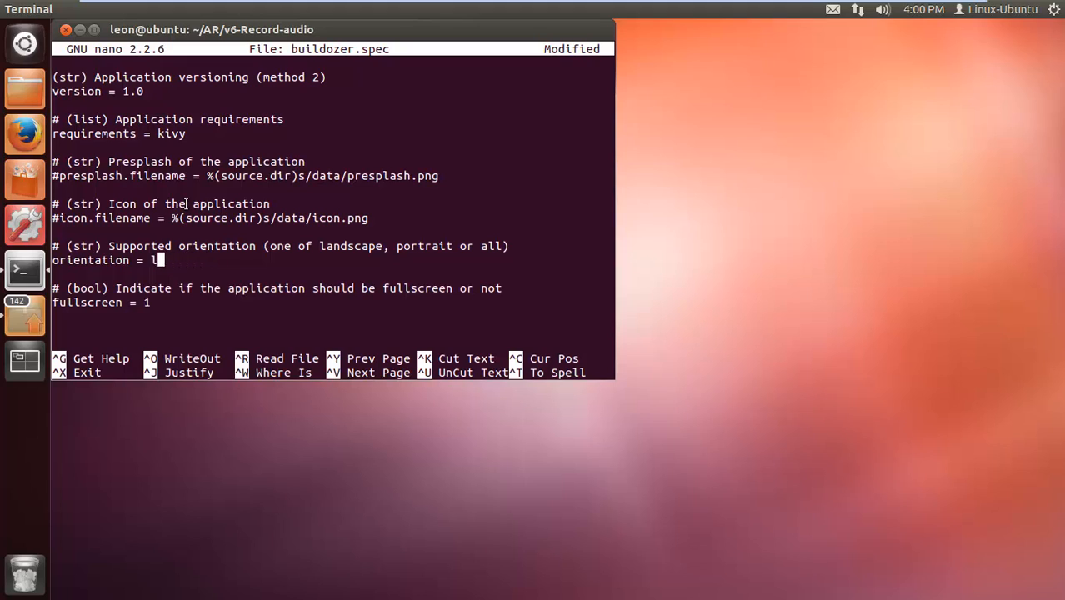
- Set orientation to all and move down to the android.permissions line
text(ll)
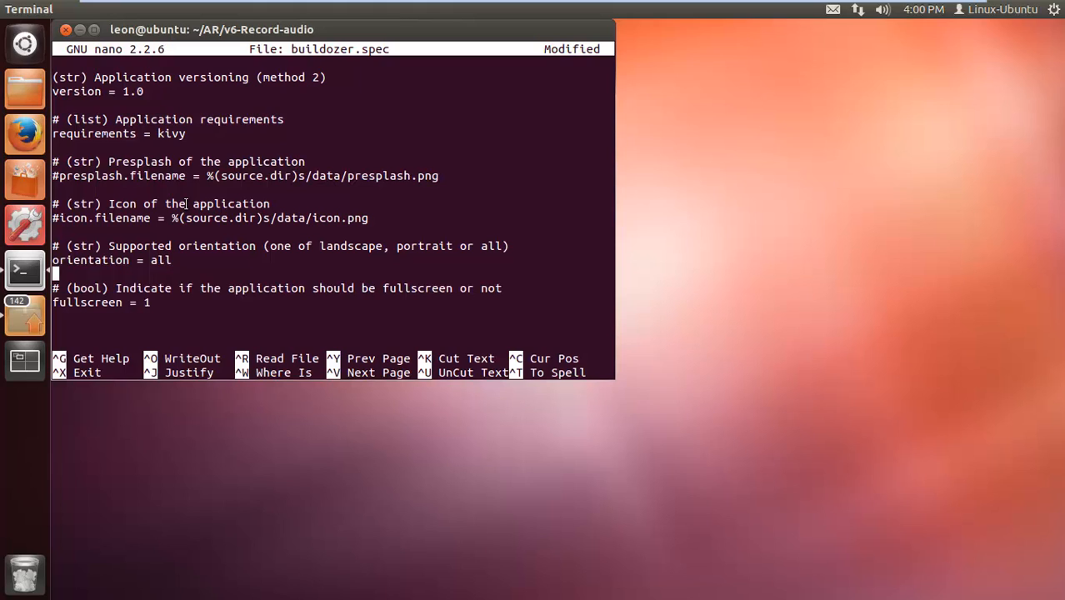
scroll(down, 3)
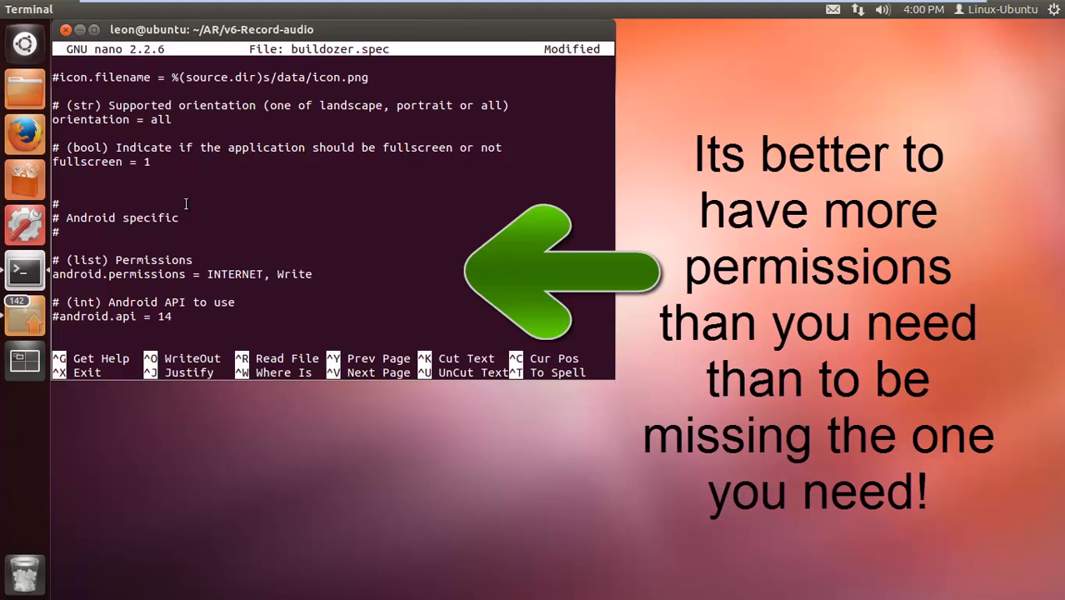
- Set android.permissions to INTERNET, WRITE_EXTERNAL_STORAGE followed by a comma
key(BackSpace)
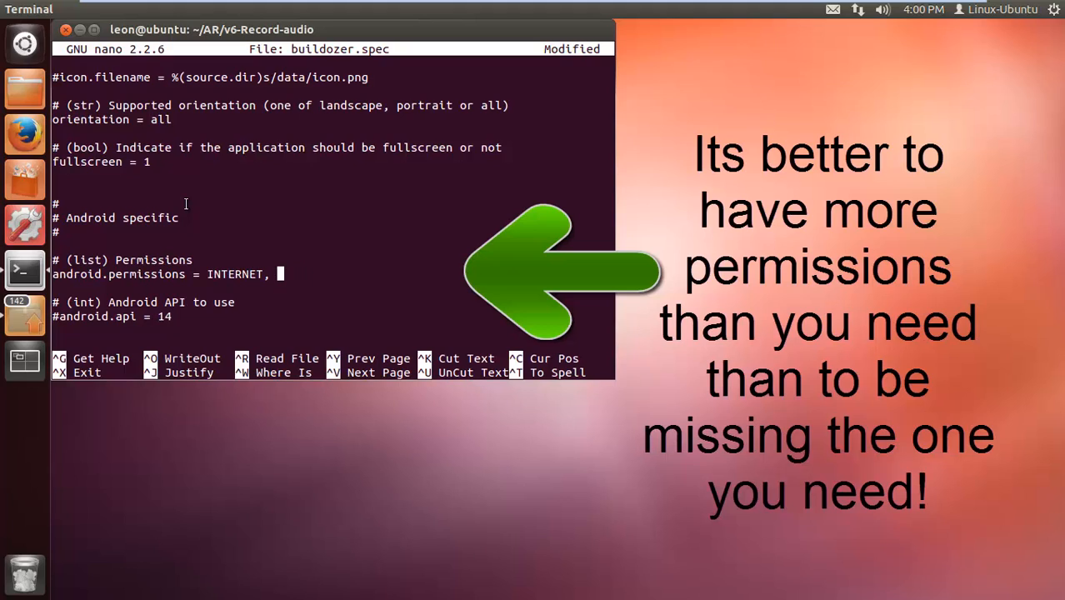
text(WRIT)
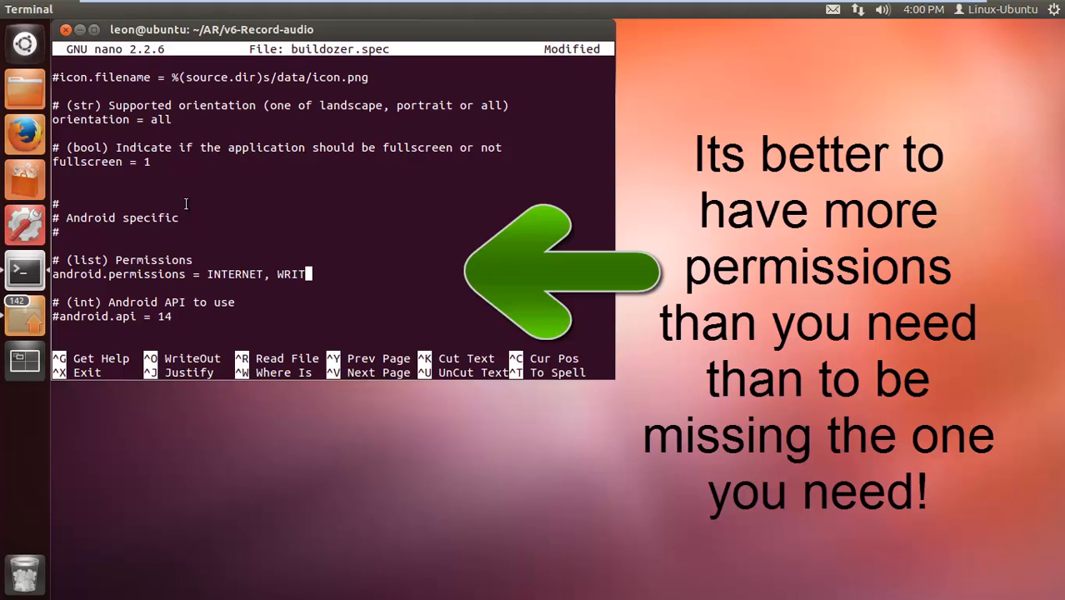
text(E_EX)
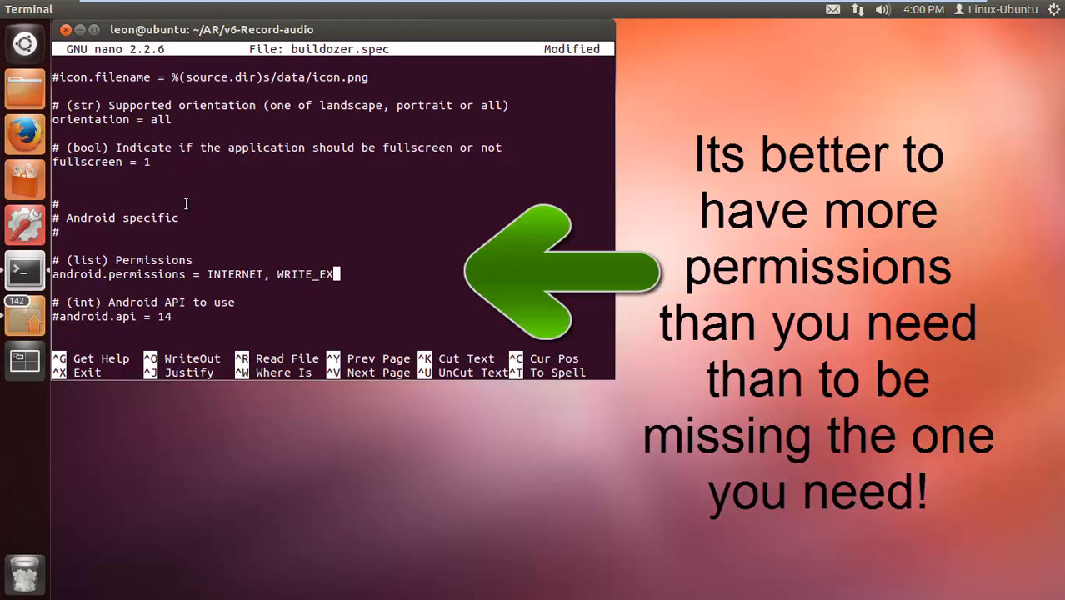
text(TERNAL_)
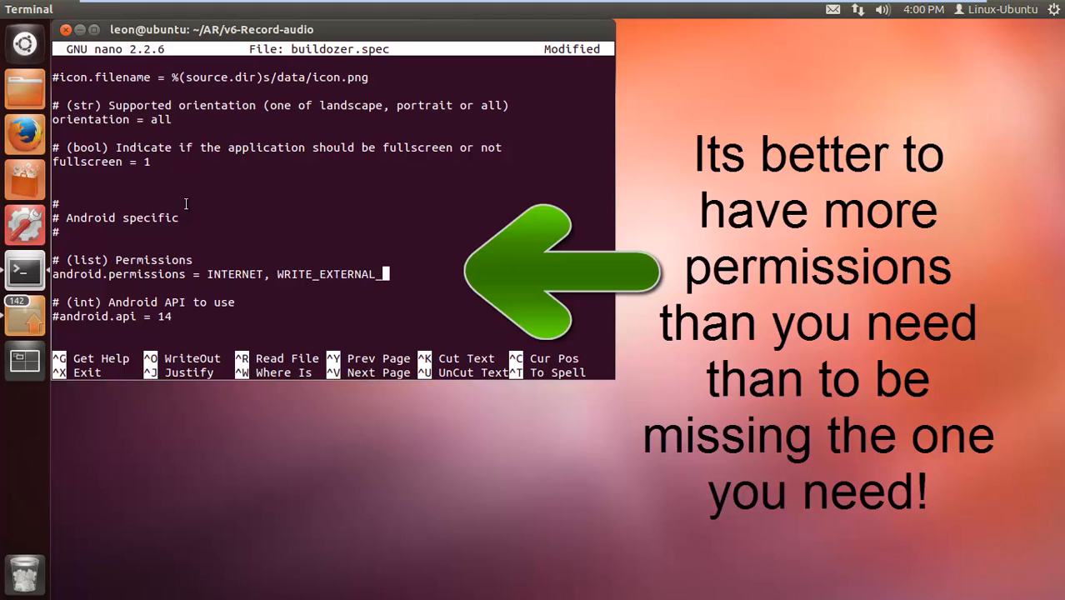
text(STORA)
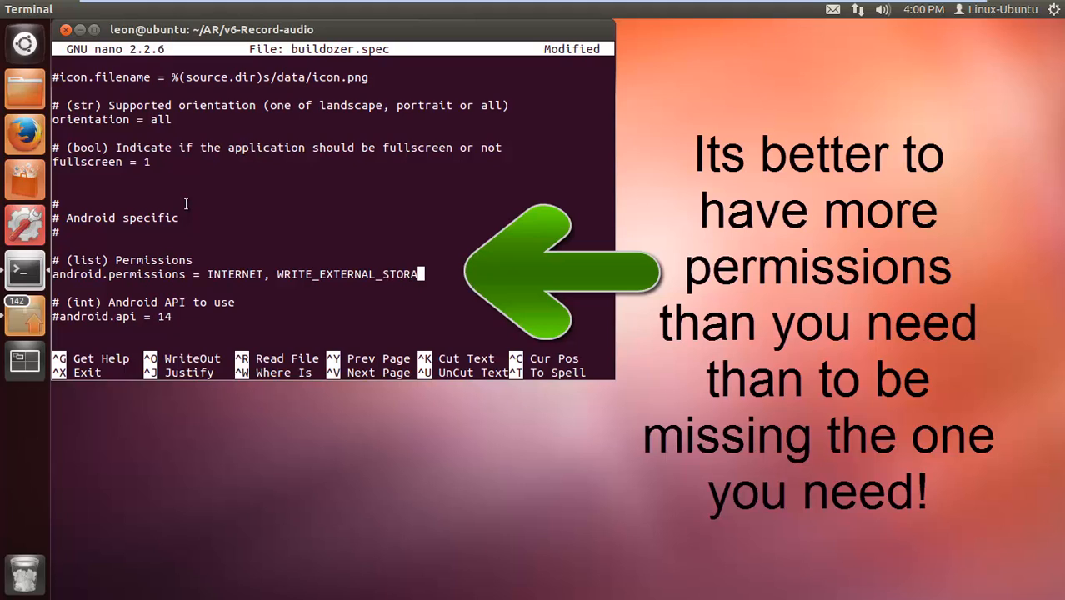
text(GE)
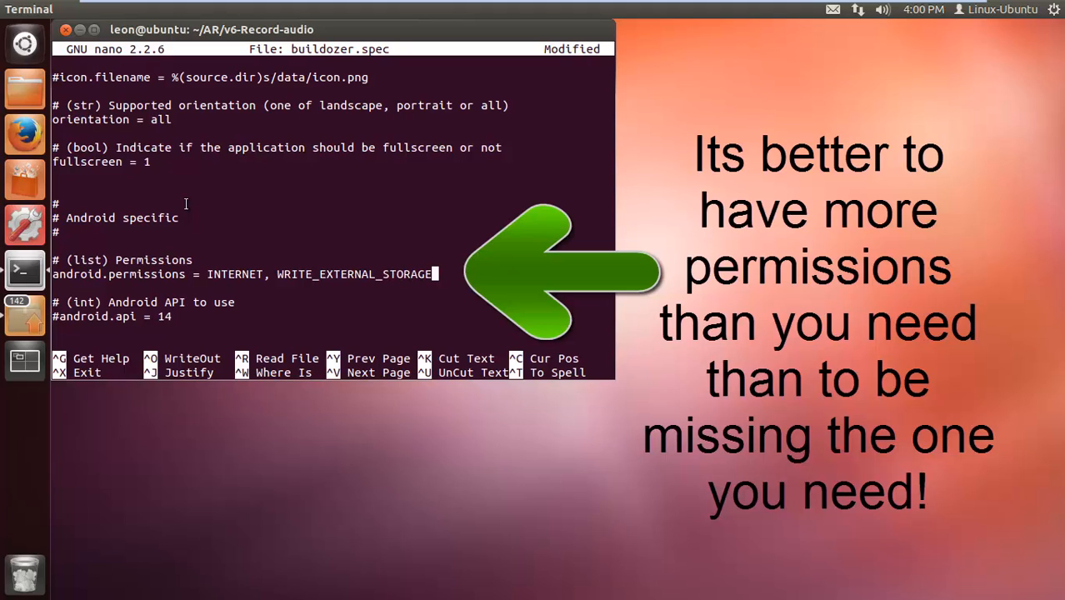
text(,)
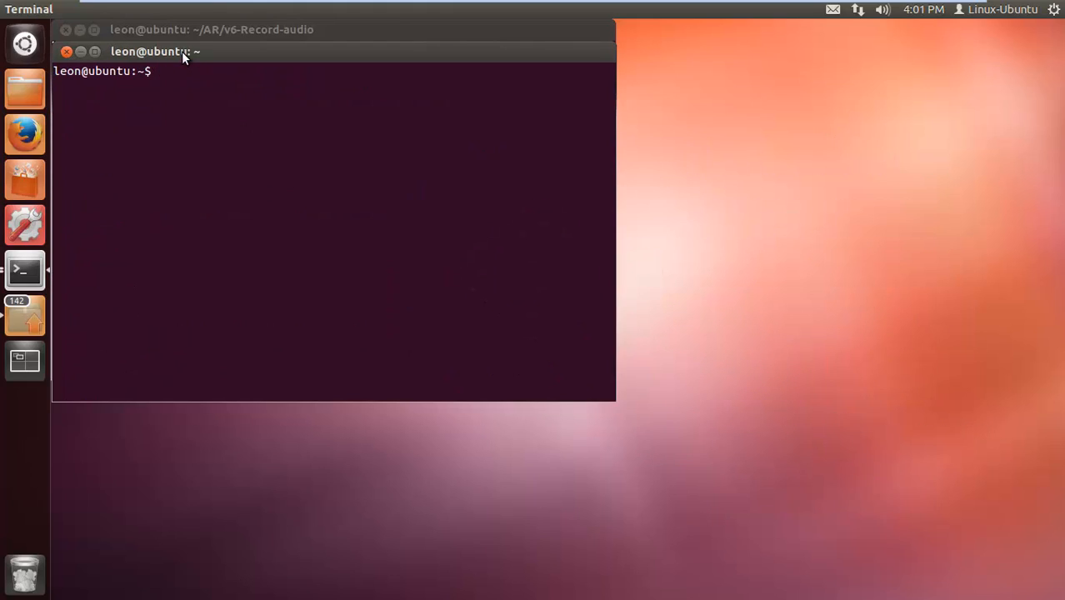
- Move into ~/AR, look into v5-enforceTI, then go back up to AR
text(c)
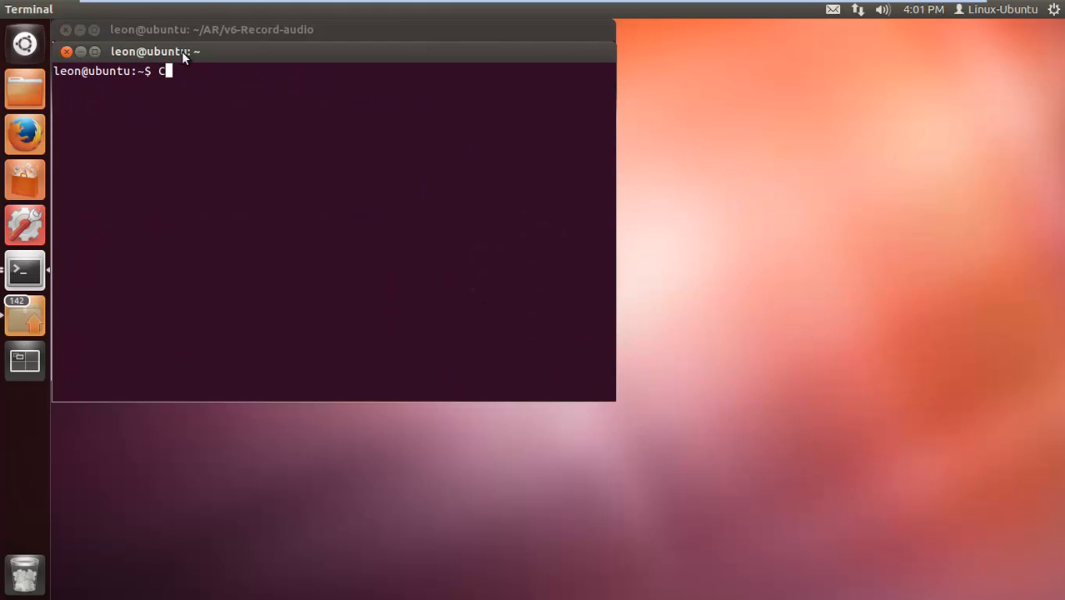
text(c)
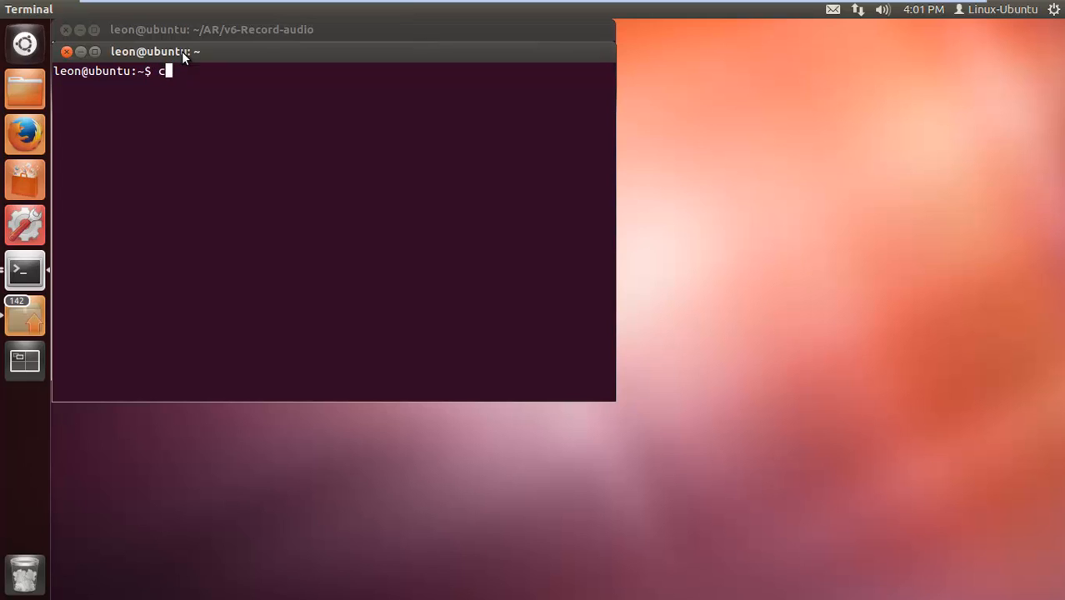
text(d AR)
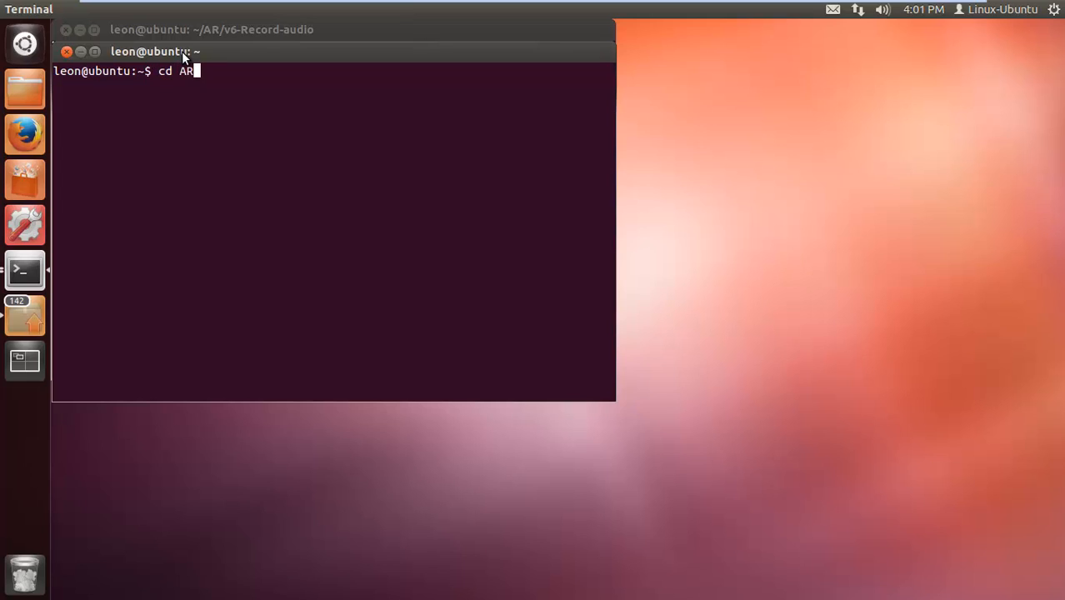
key(Return)
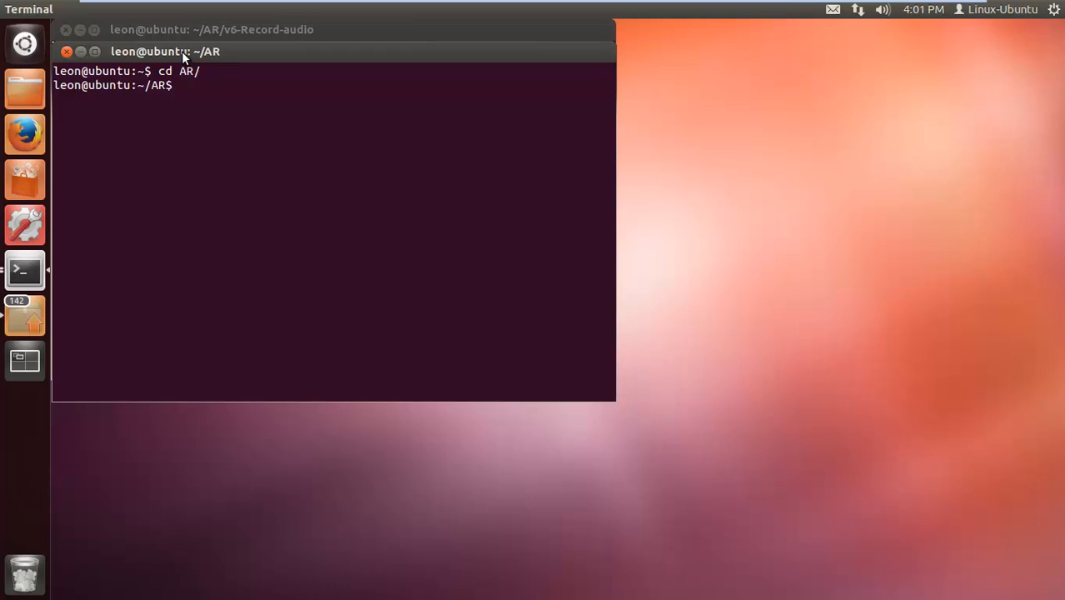
text(cd v5-enforceTI/)
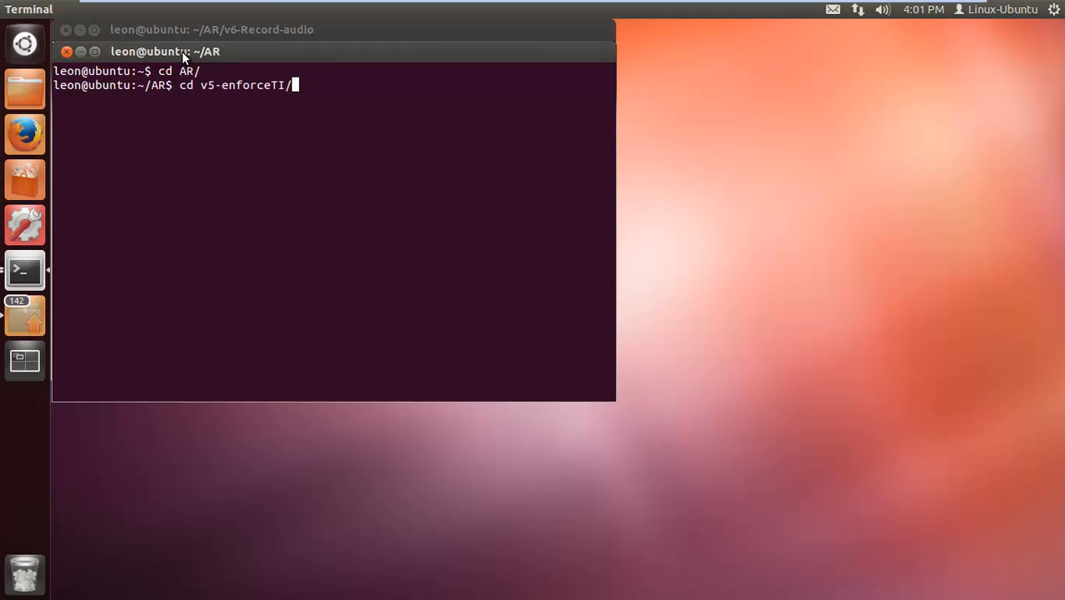
key(Return)
text(ls)
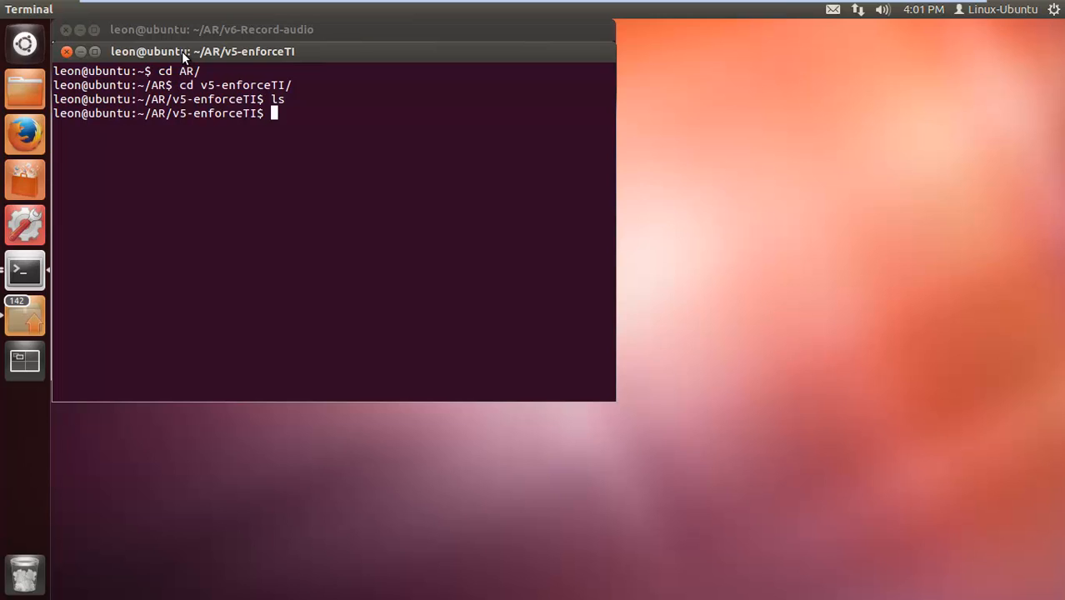
key(Return)
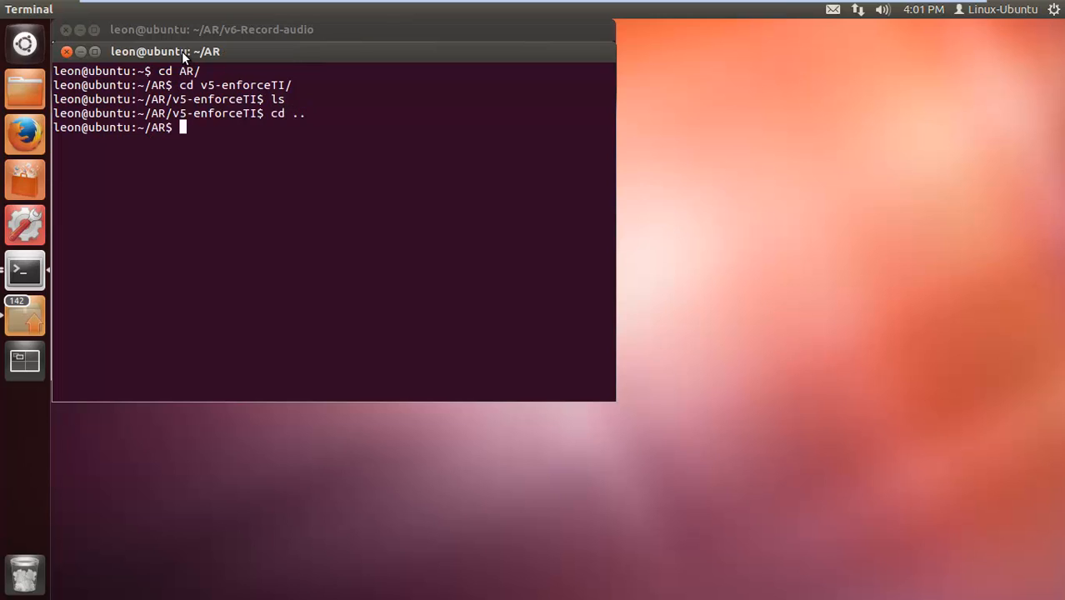
- Enter v4-switchon and list its bin, buildozer.spec and main.py, starting a nano command
text(cd v4-switchon/)
text(ls)
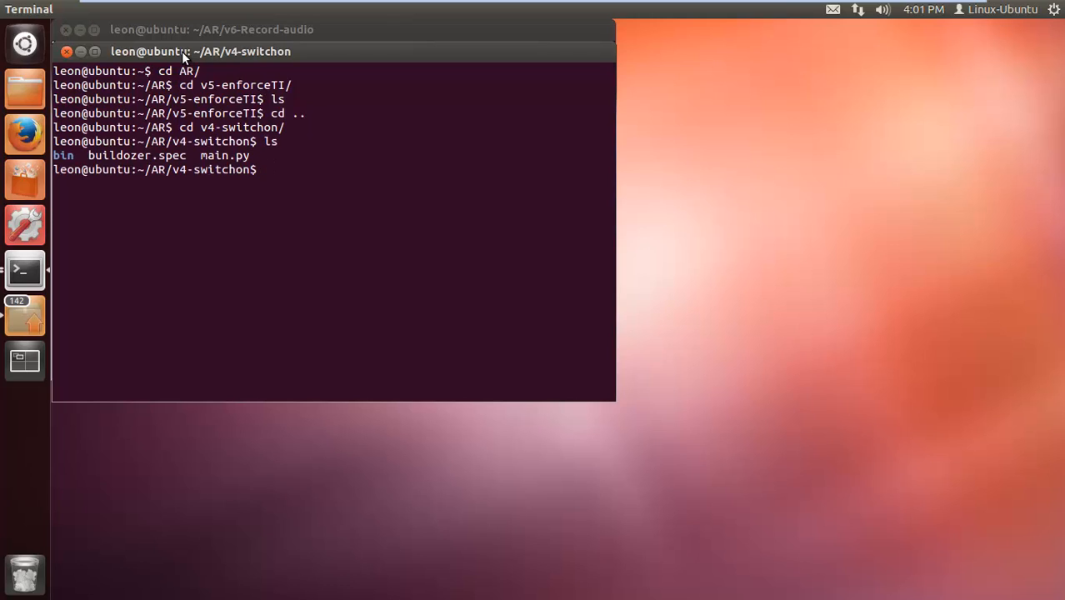
text(nano)
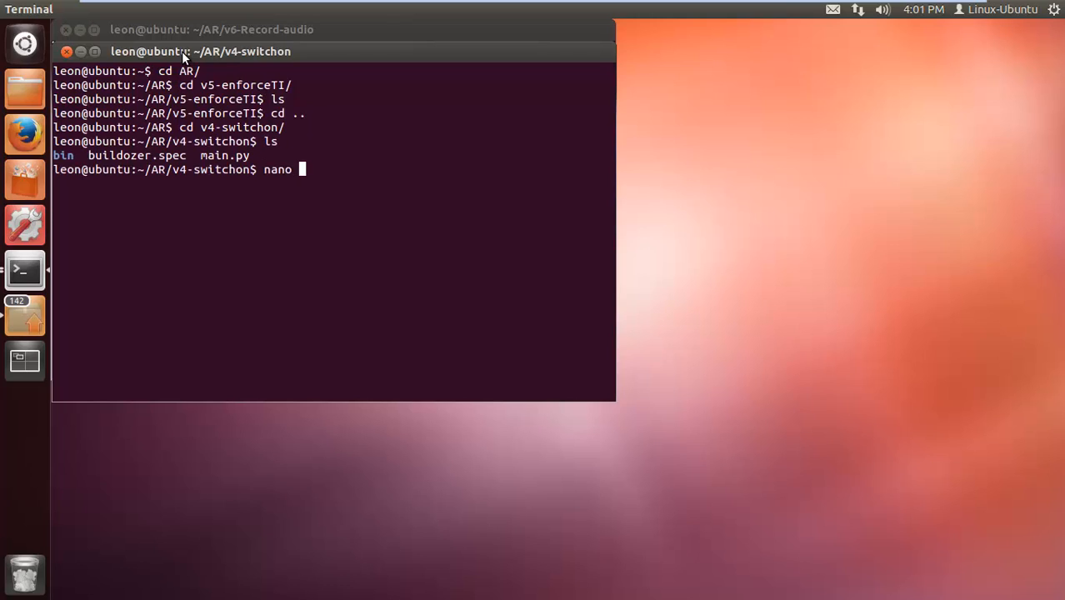
- Open v4-switchon's buildozer.spec and review down to its INTERNET, WAKE_LOCK, RECORD_AUDIO, WRITE_EXTERNAL_STORAGE permissions
key(Return)
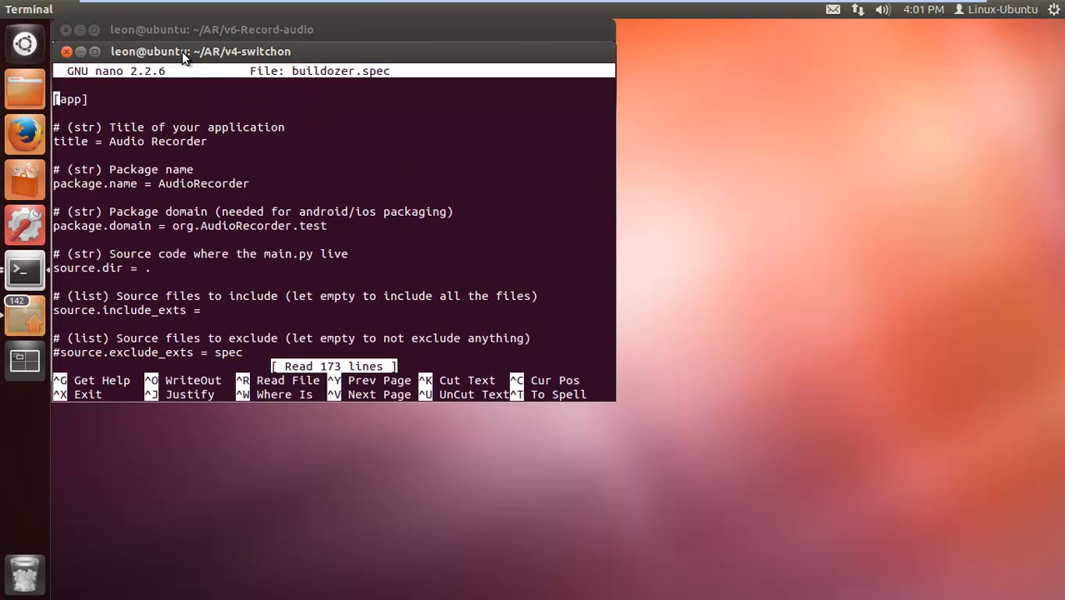
scroll(down, 3)
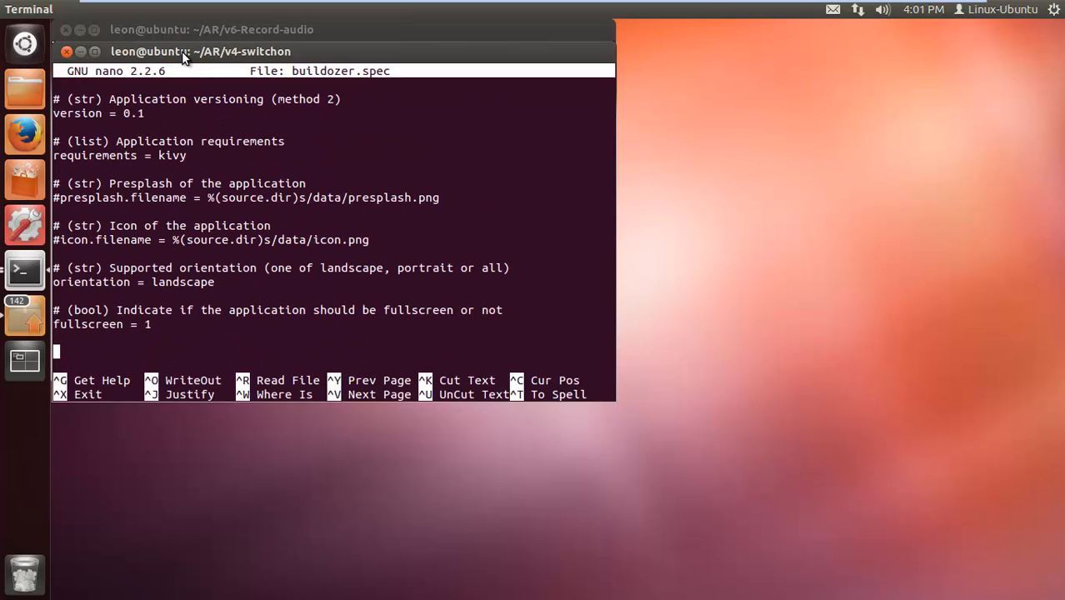
scroll(down, 3)
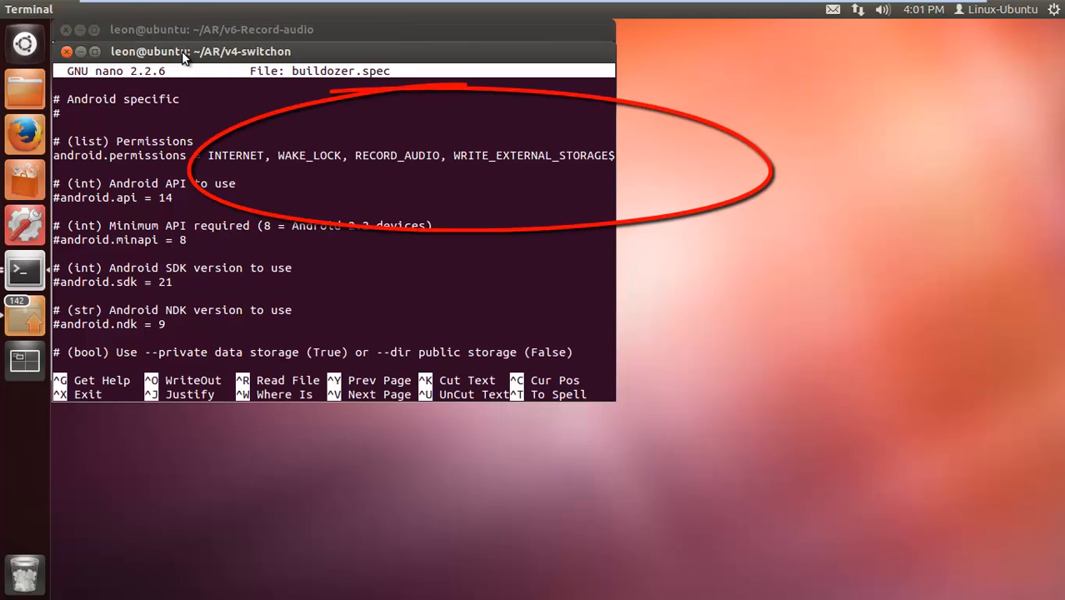
mouse_move(258, 52)
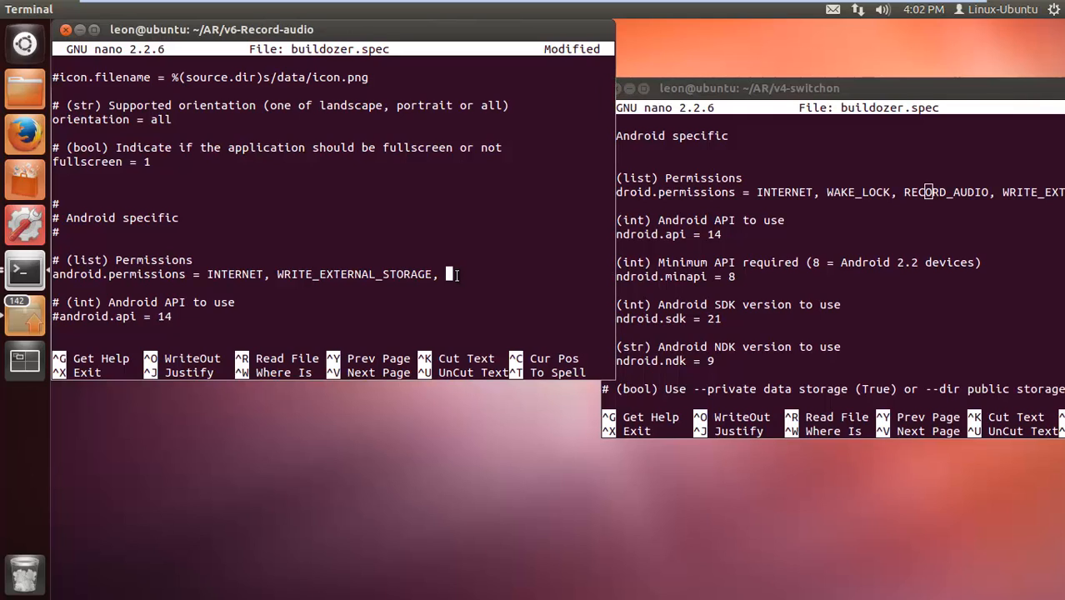
- Append RECORD_AUDIO, WAKE_LOCK and READ_EXTERNAL_STORAGE to the android.permissions line after INTERNET and WRITE_EXTERNAL_STORAGE
text(RECORD_)
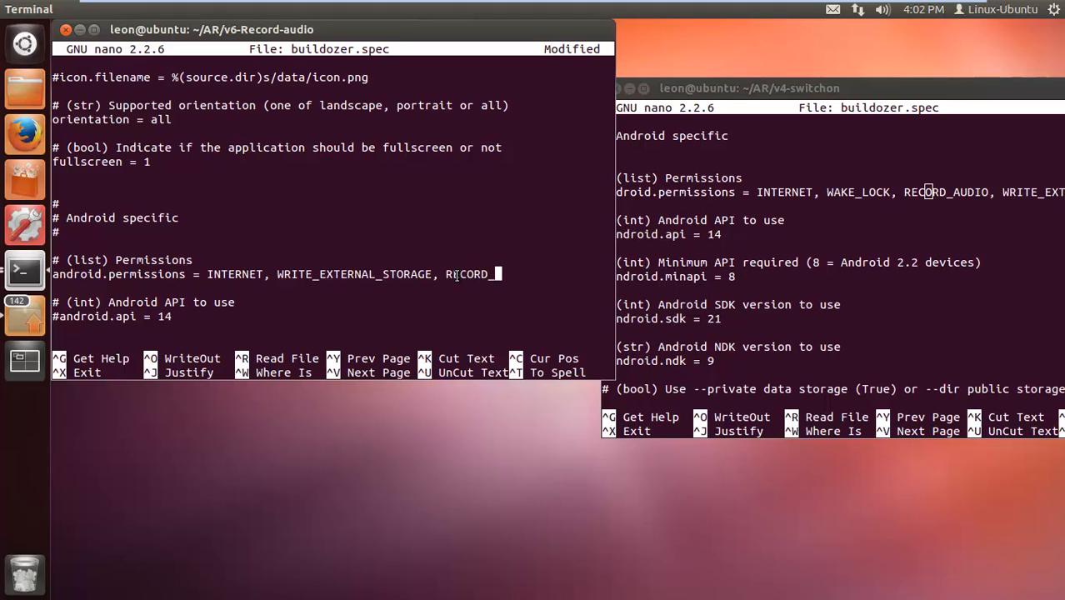
text(AUDIO)
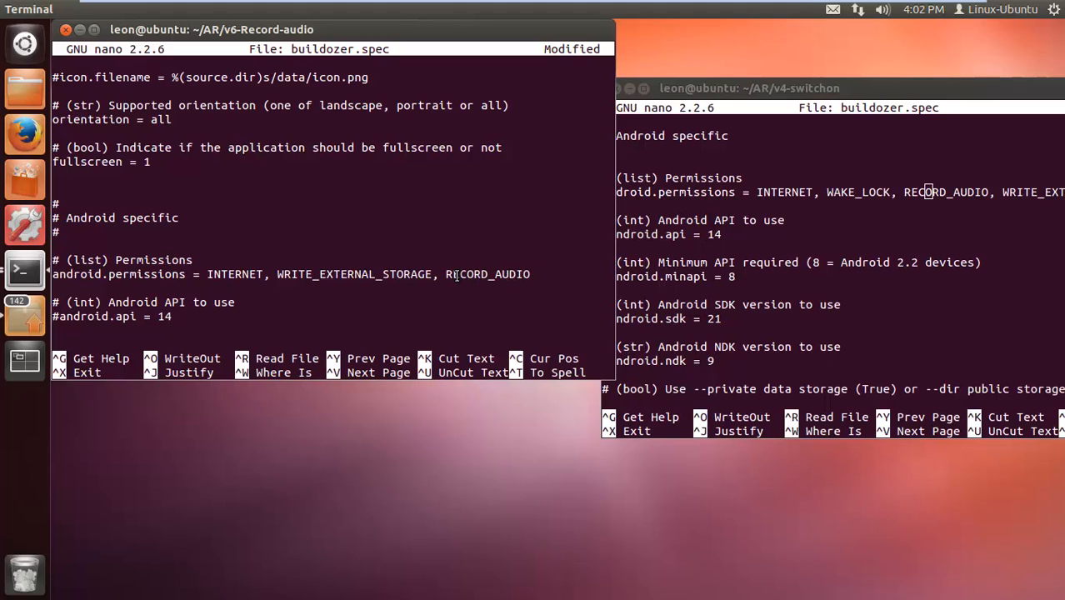
text(,)
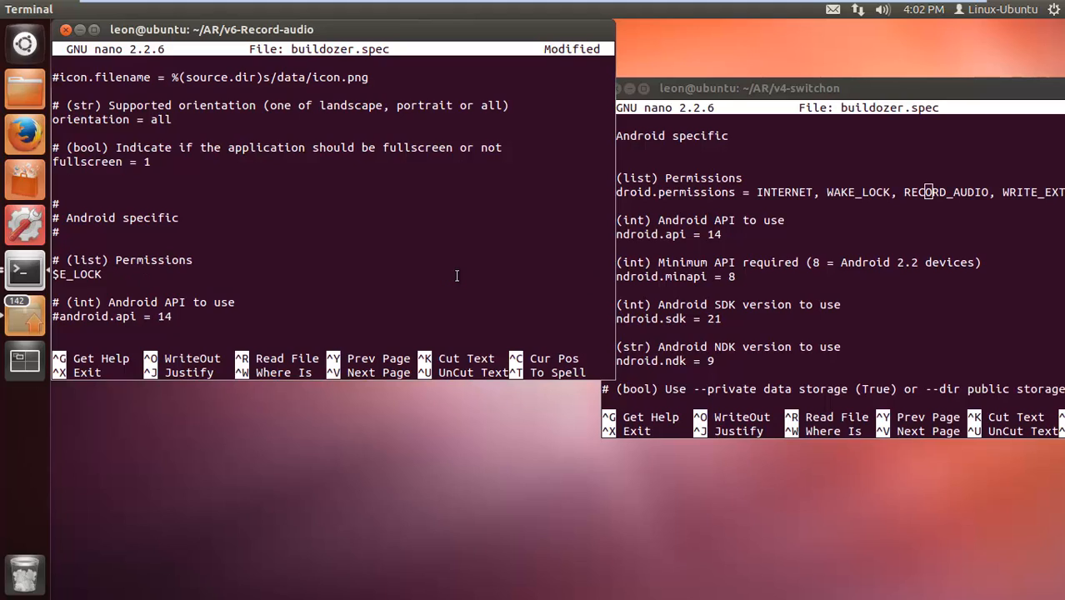
text(,)
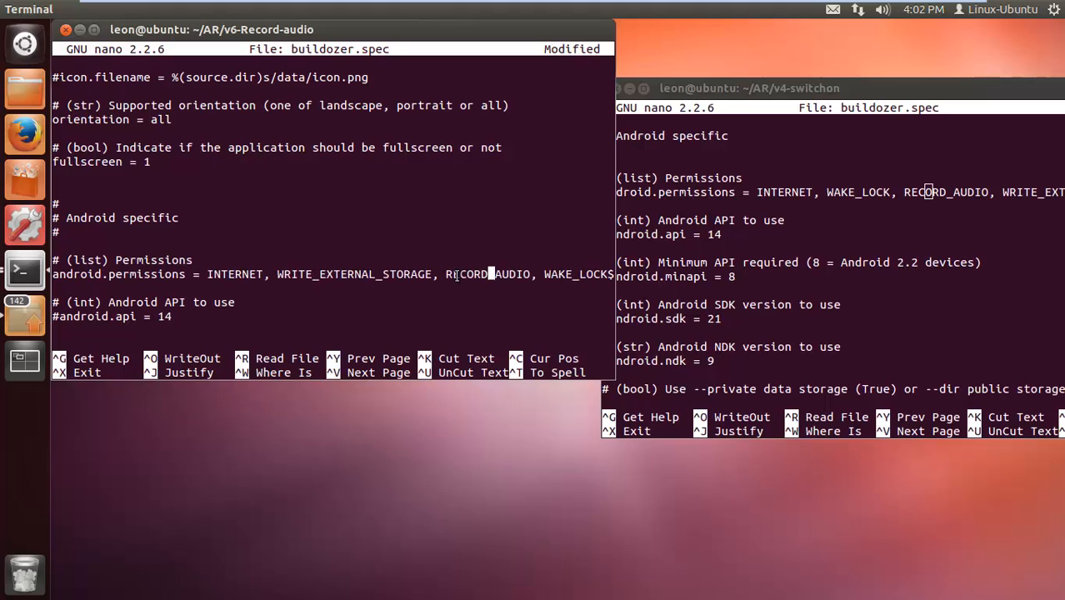
mouse_move(588, 274)
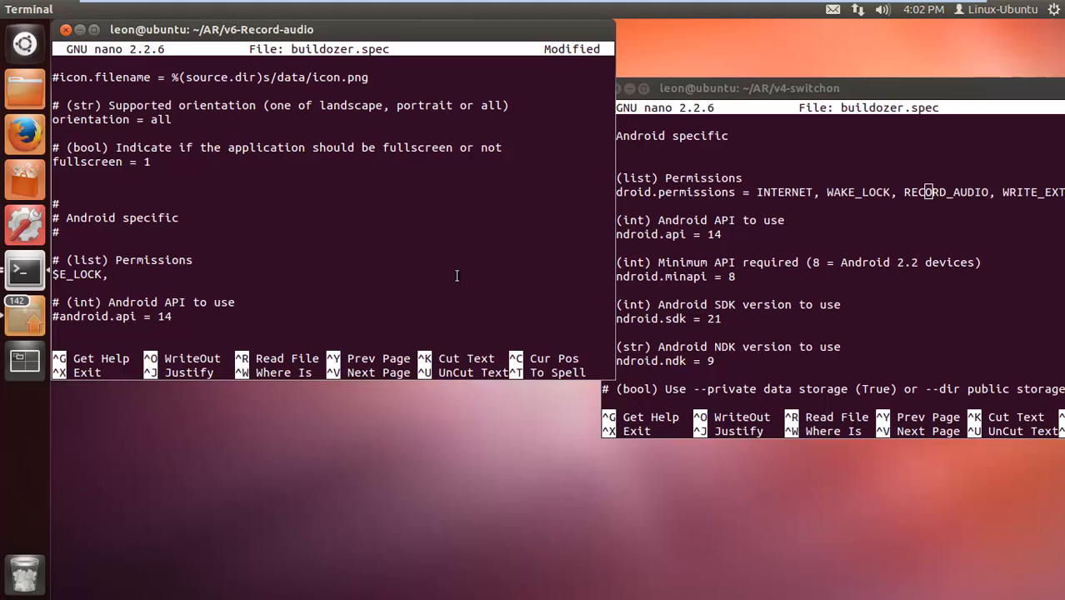
text(READ_EXTE)
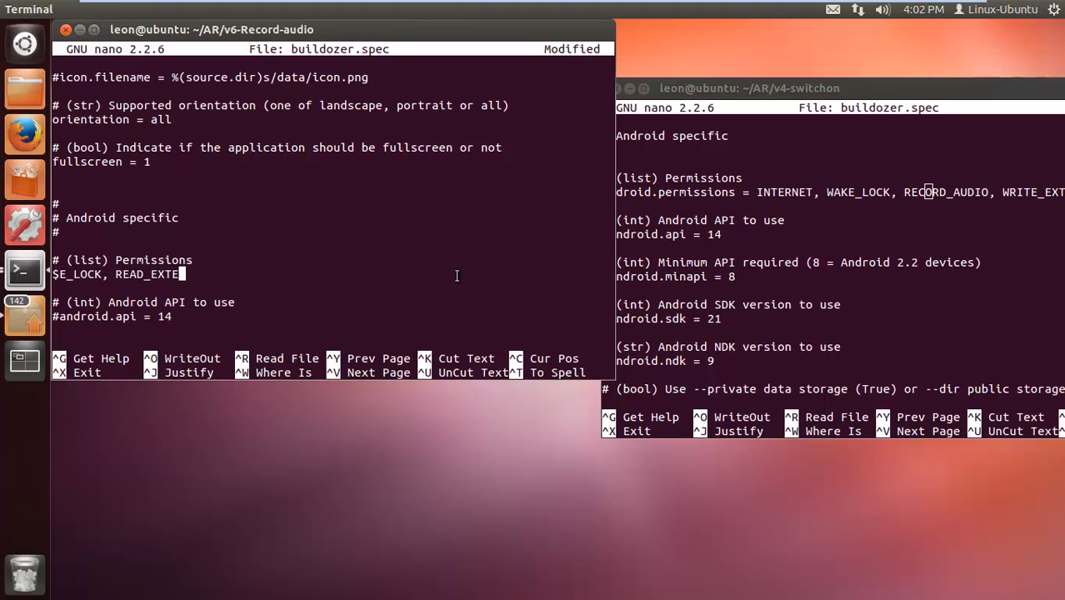
text(RNAL_STORAGE)
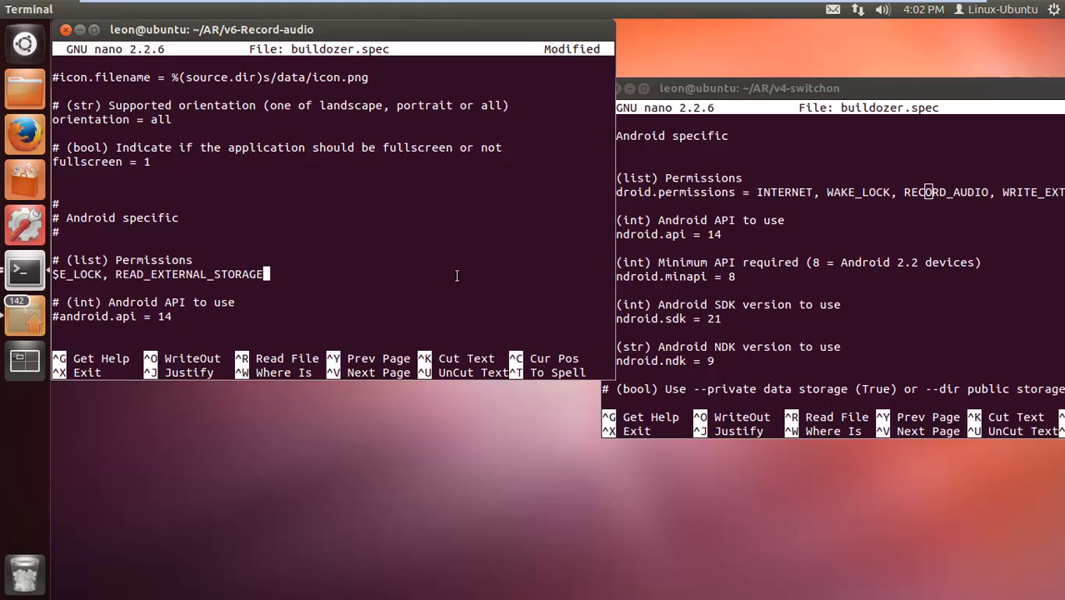
- Change log_level to 2 in buildozer.spec and write the file out, leaving nano for the shell
scroll(down, 3)
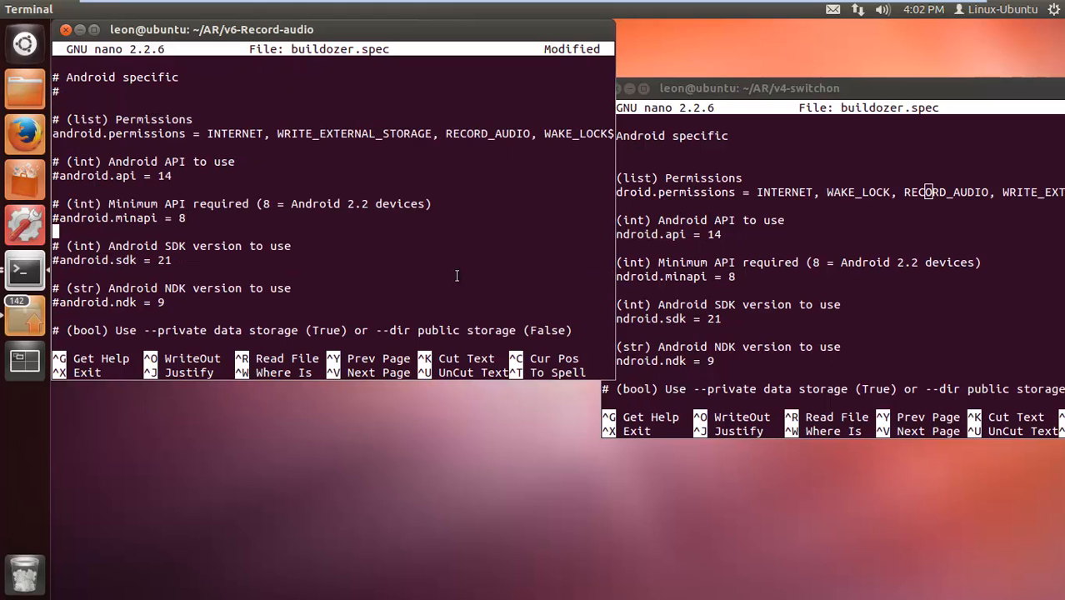
scroll(down, 3)
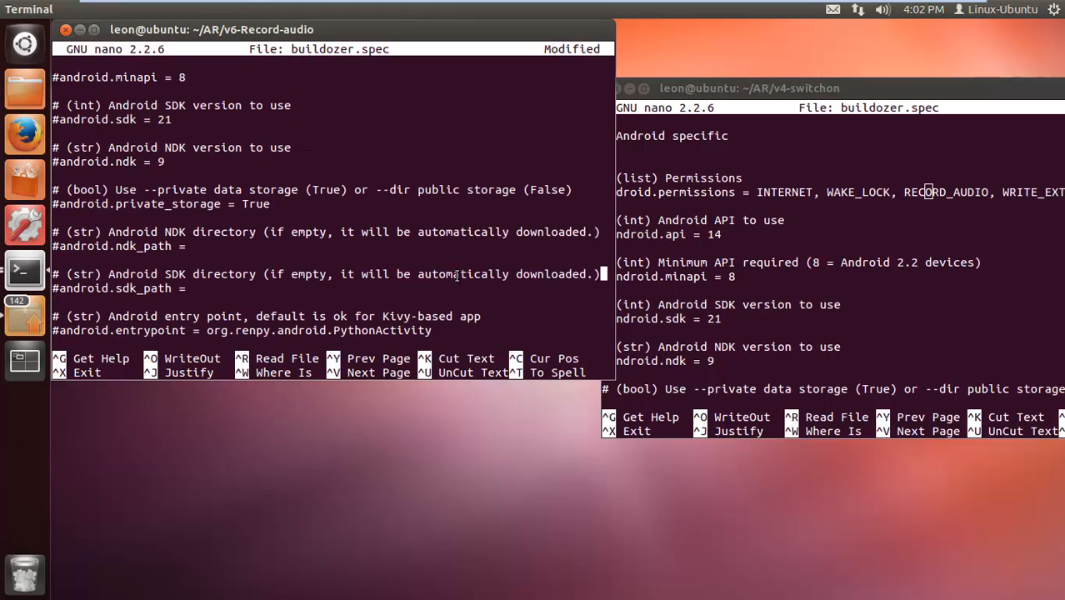
scroll(down, 3)
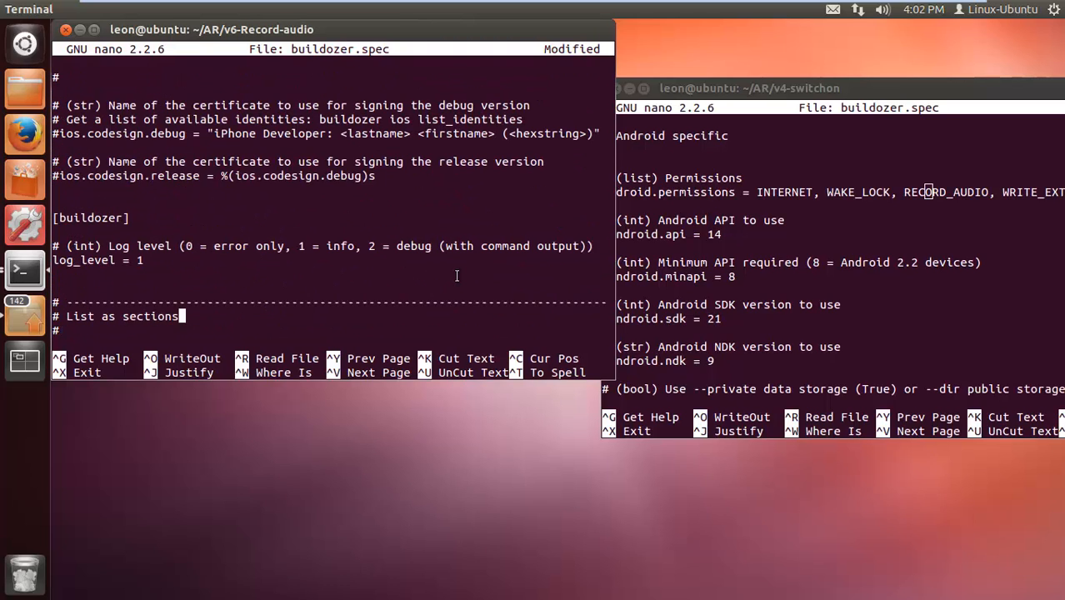
scroll(up, 3)
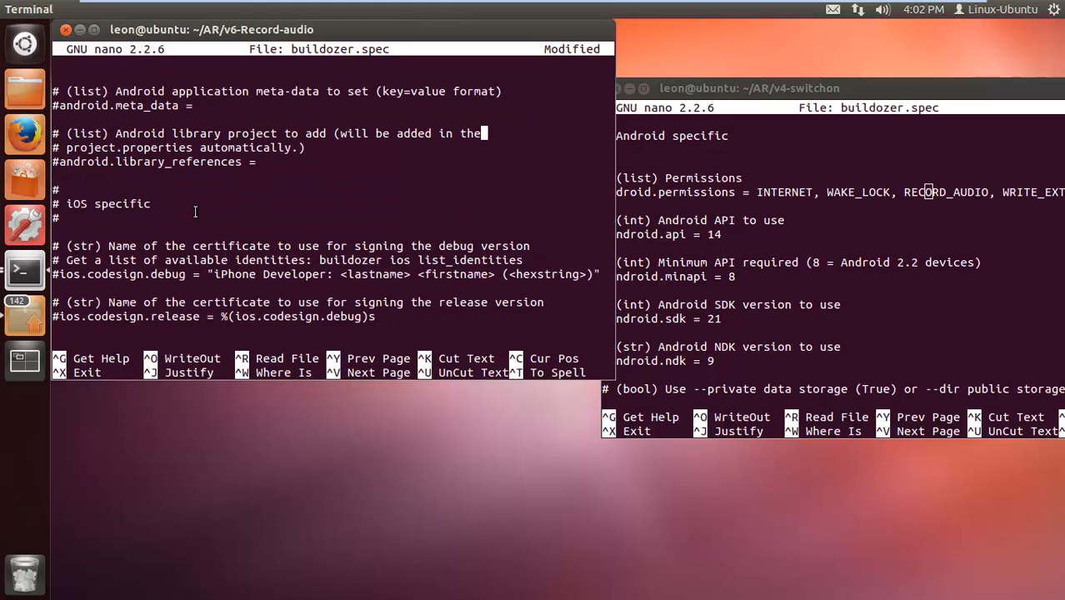
scroll(up, 3)
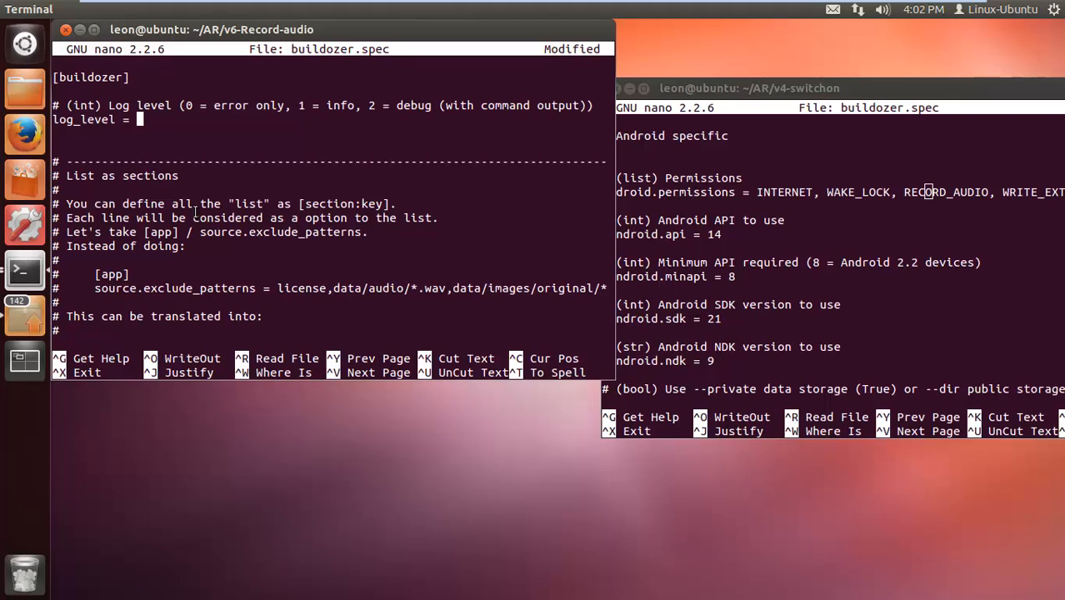
text(2)
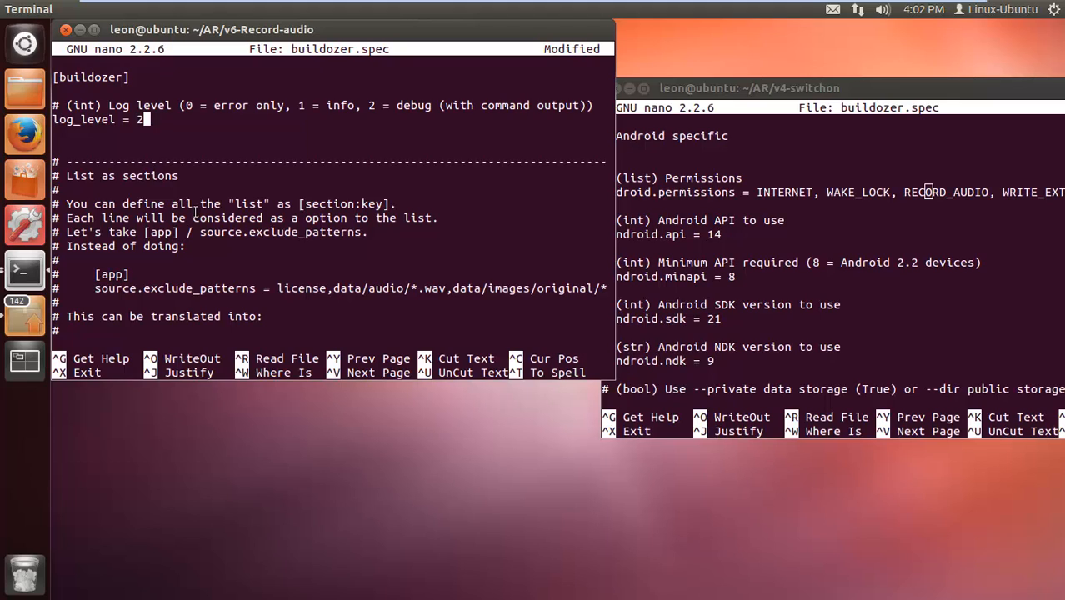
key(ctrl+o)
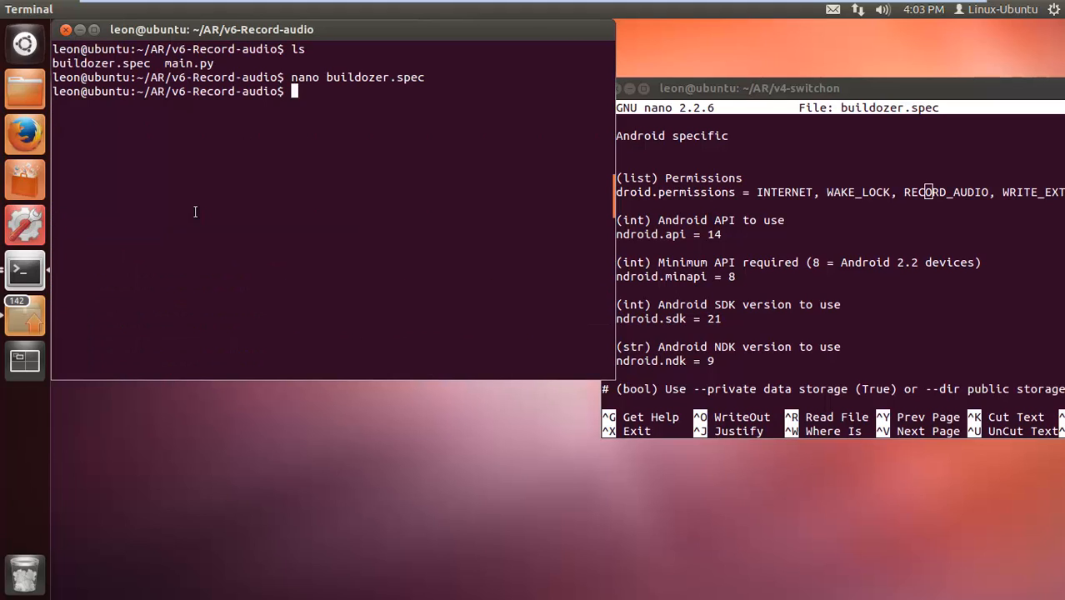
- Run 'sudo buildozer android debug' to build the debug APK in the v6-Record-audio project
text(SUDO BUIL)
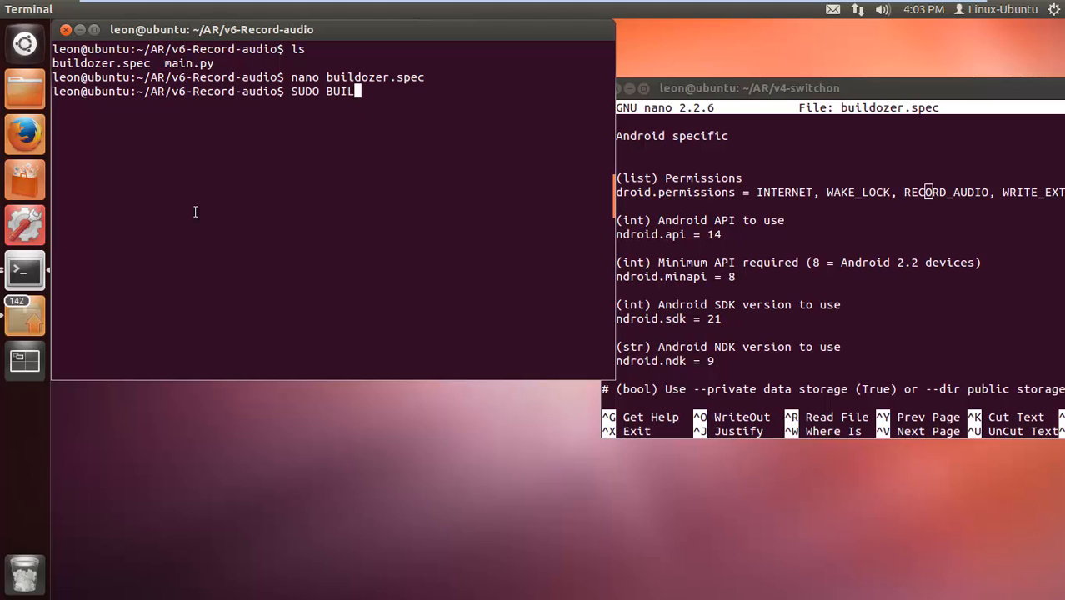
text(DOZER)
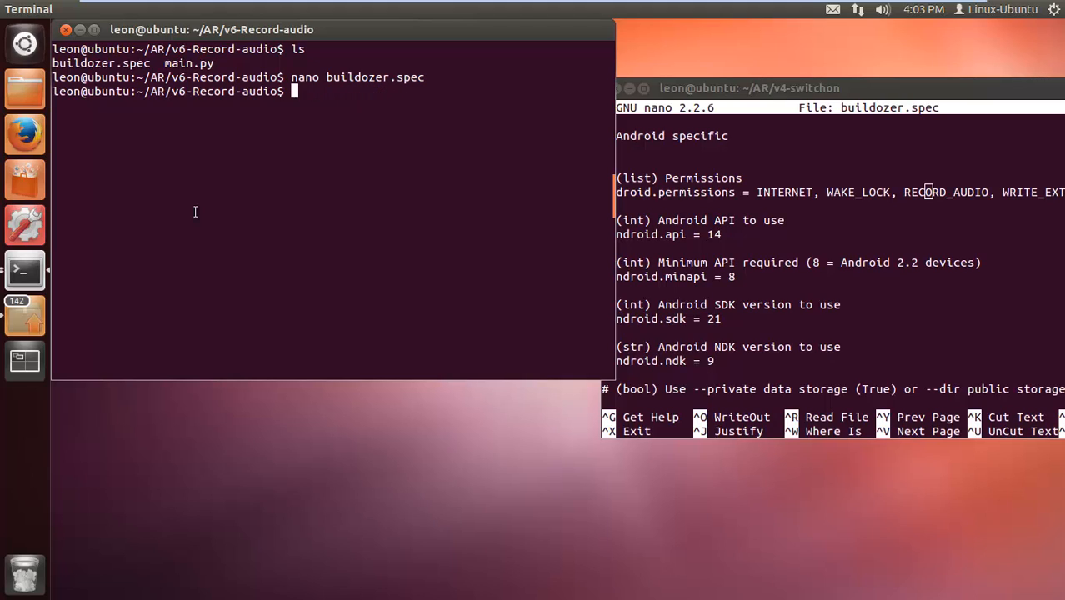
text(sudo b)
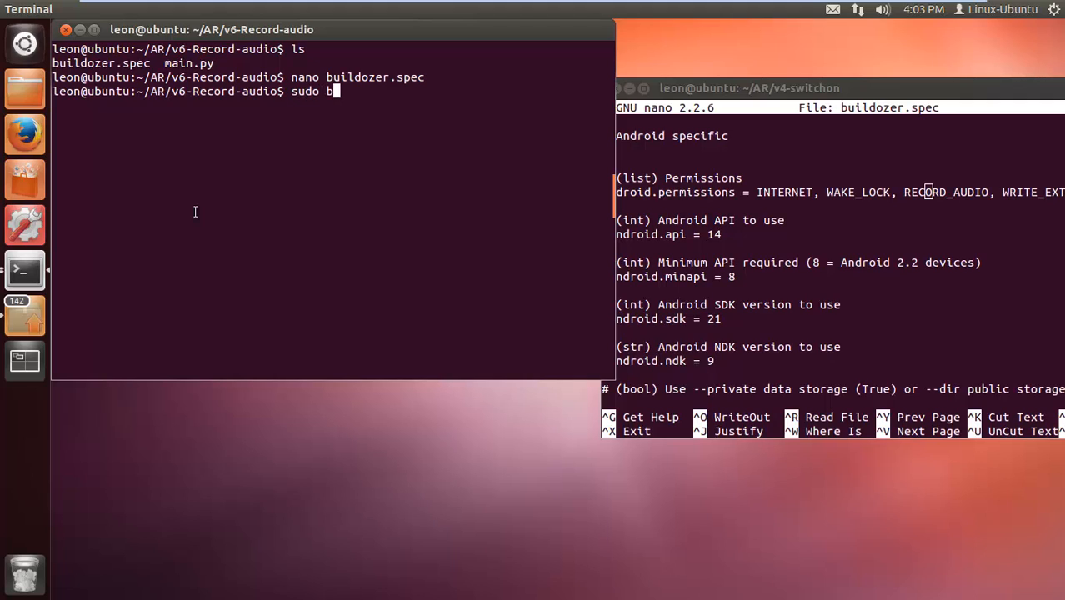
text(uildozer and)
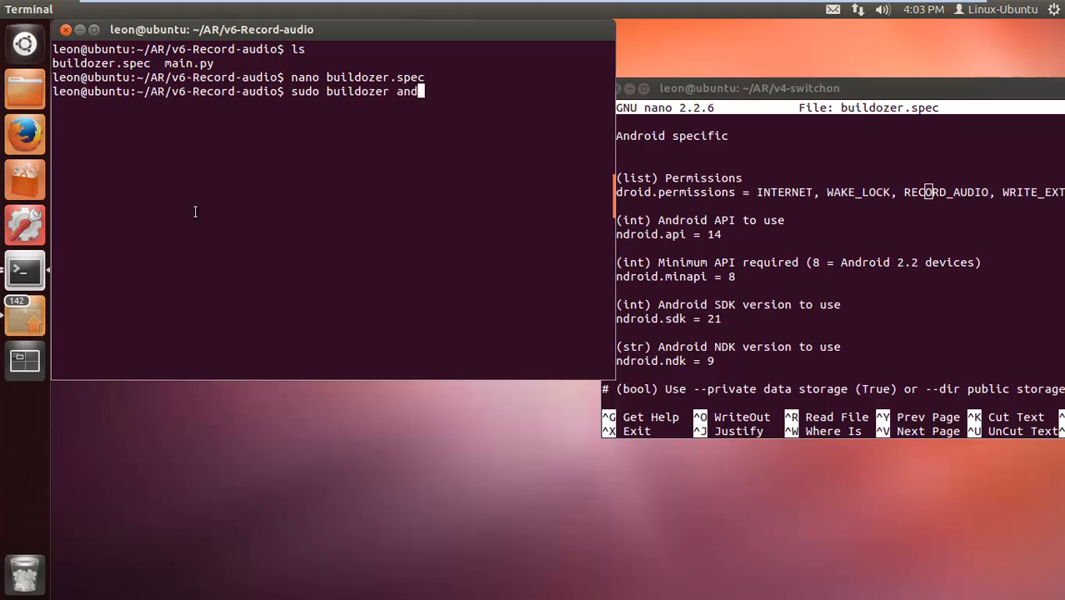
text(roid)
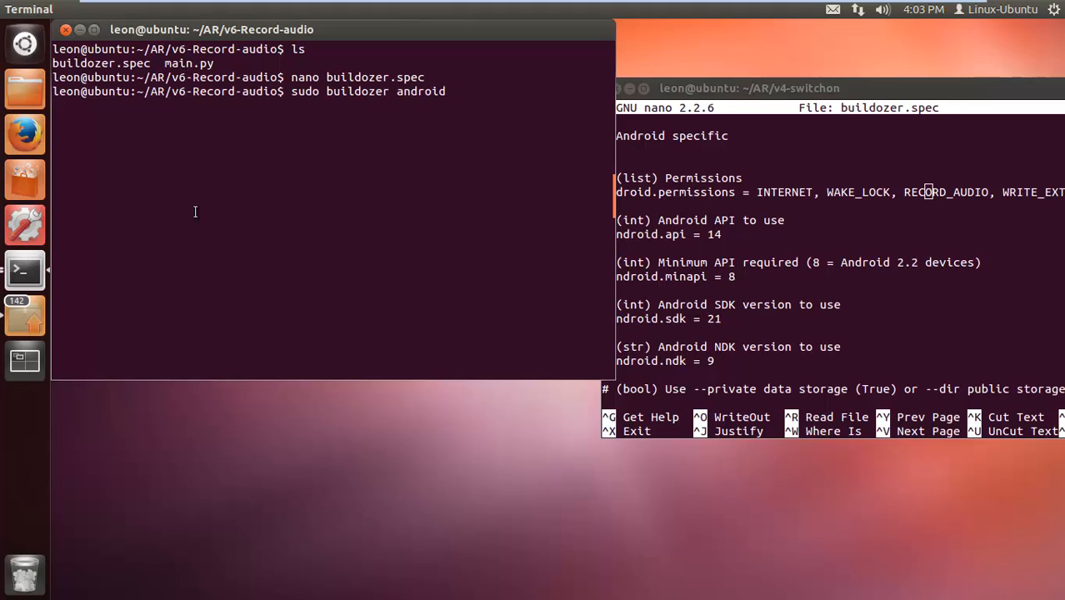
text(deb)
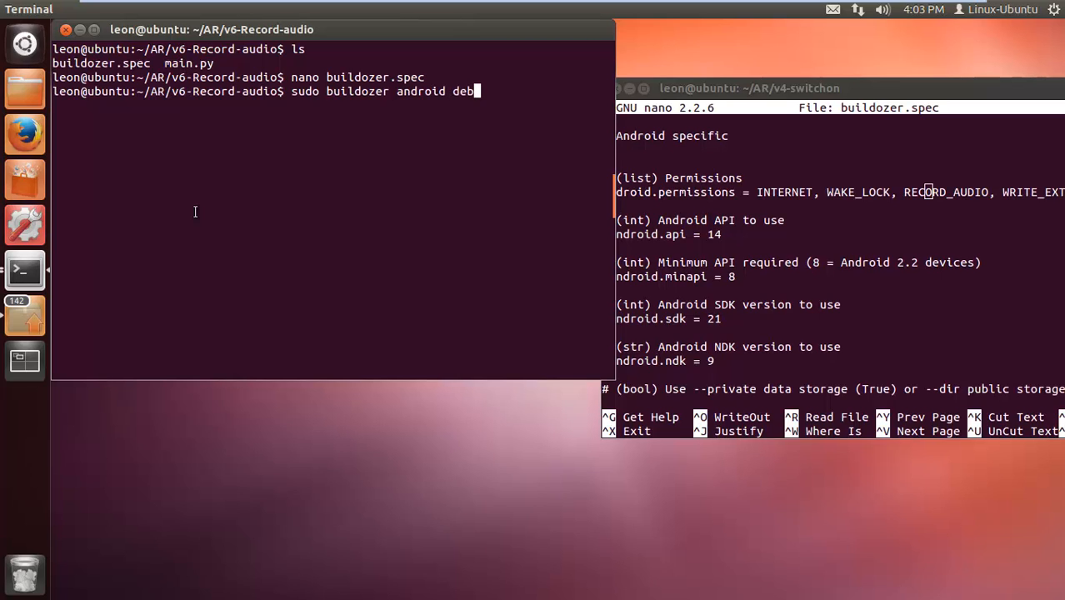
key(Return)
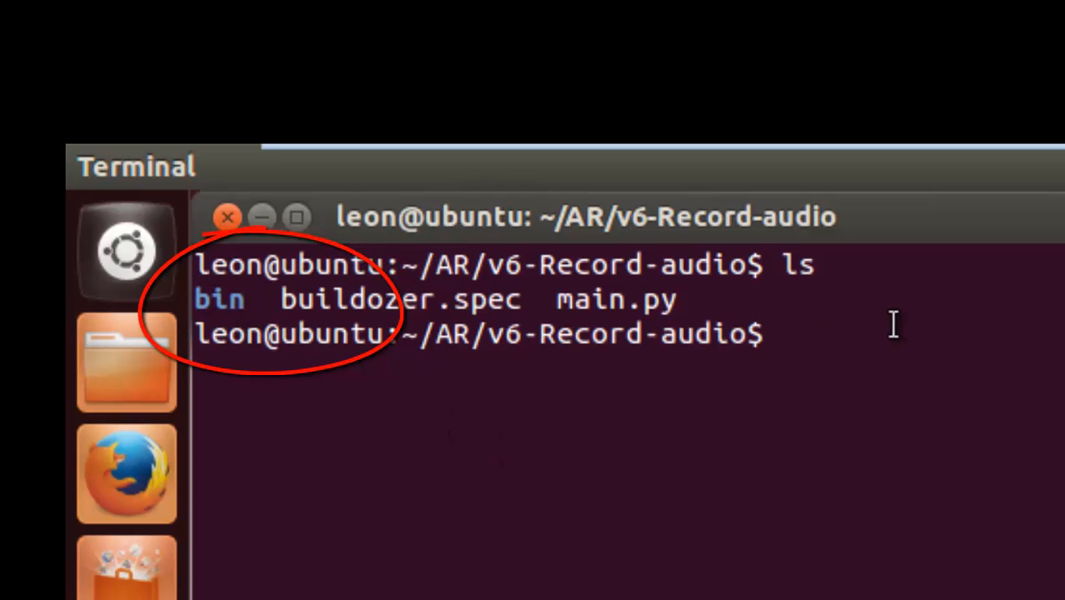
- Enter the bin folder to list the built MyAudioRecorder-1.0-debug.apk
text(cd bin/)
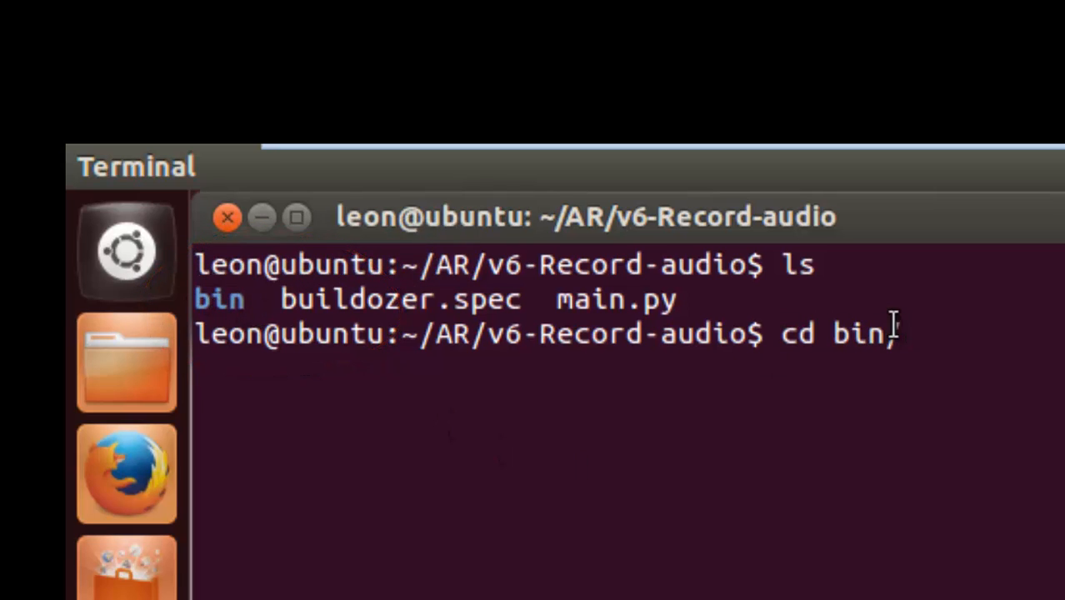
key(Return)
text(ls)
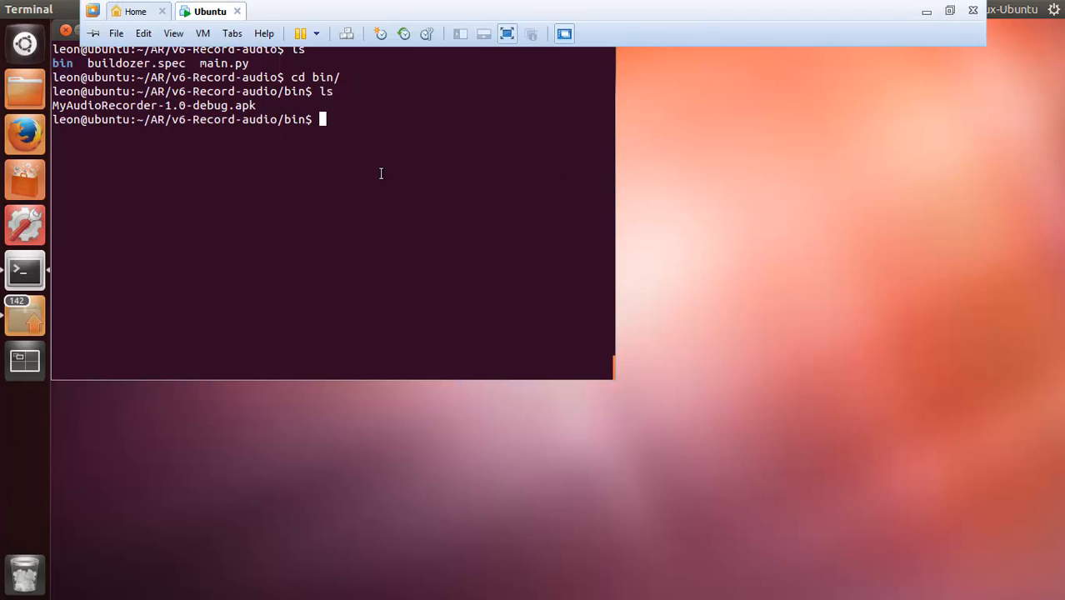
mouse_move(23, 90)
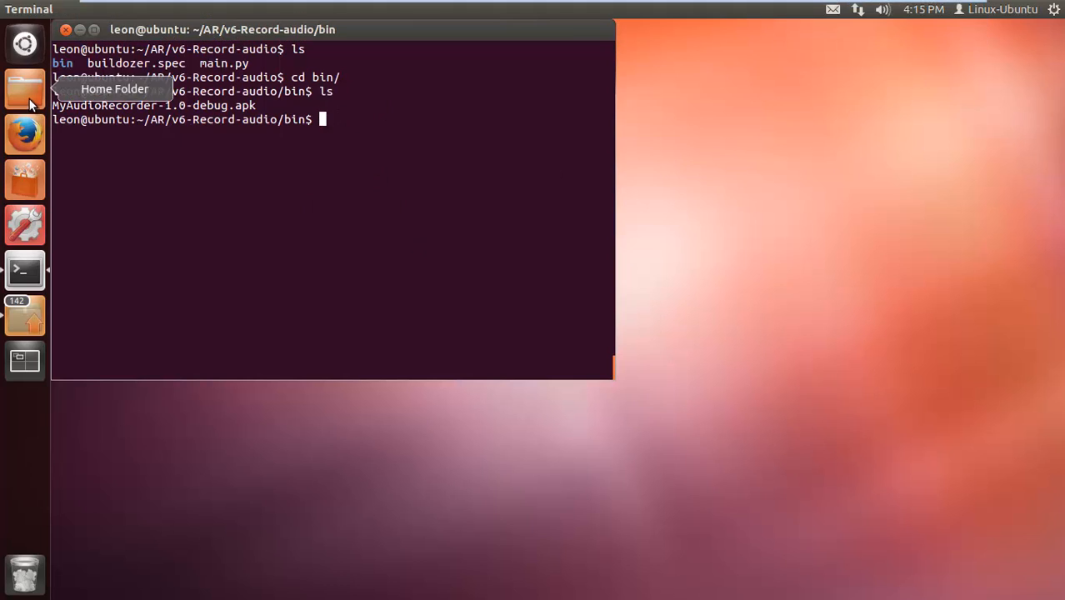
mouse_move(396, 107)
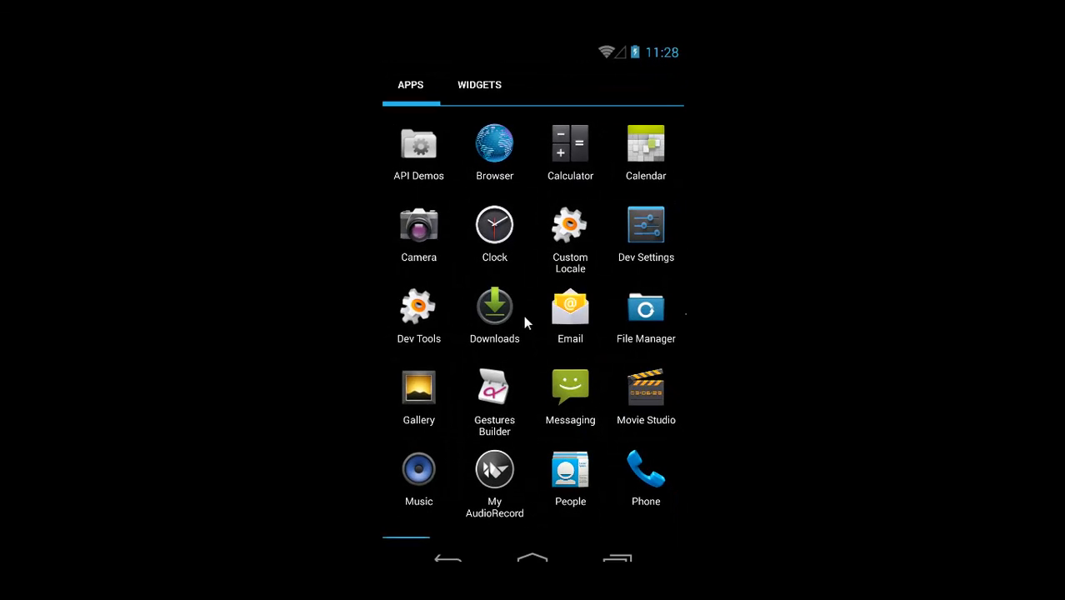
mouse_move(534, 460)
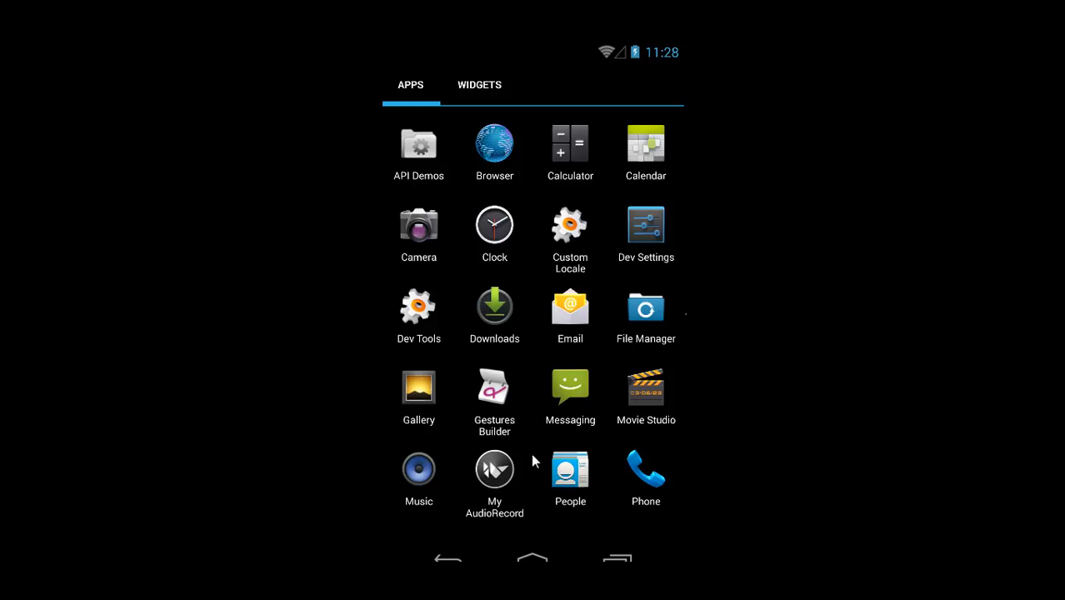
mouse_move(496, 466)
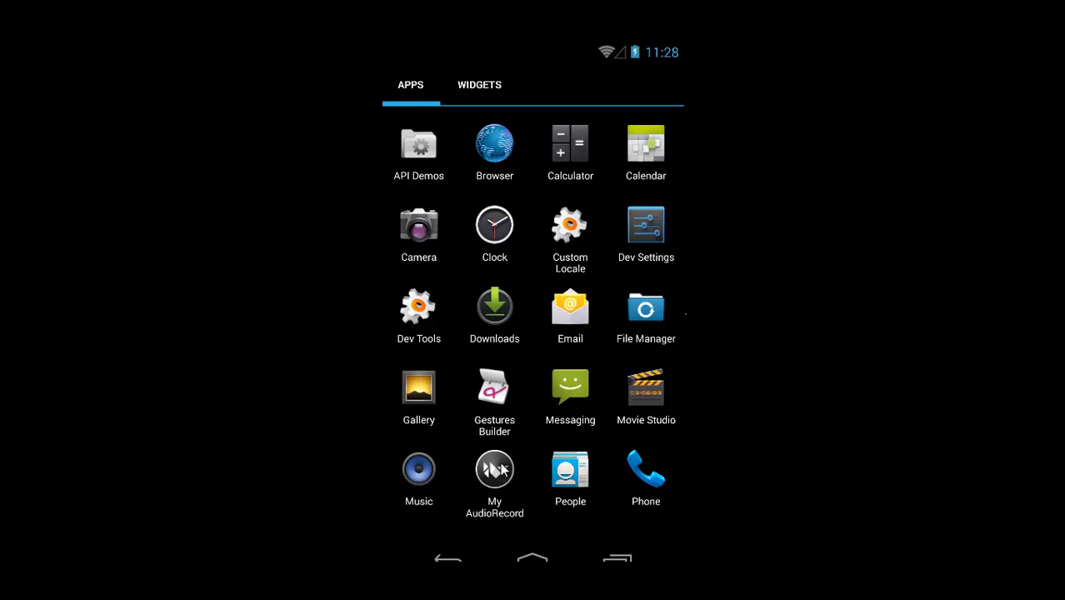
- Launch My AudioRecord, switch it ON, record a short clip and stop until it reports Finished Recording!
click(494, 466)
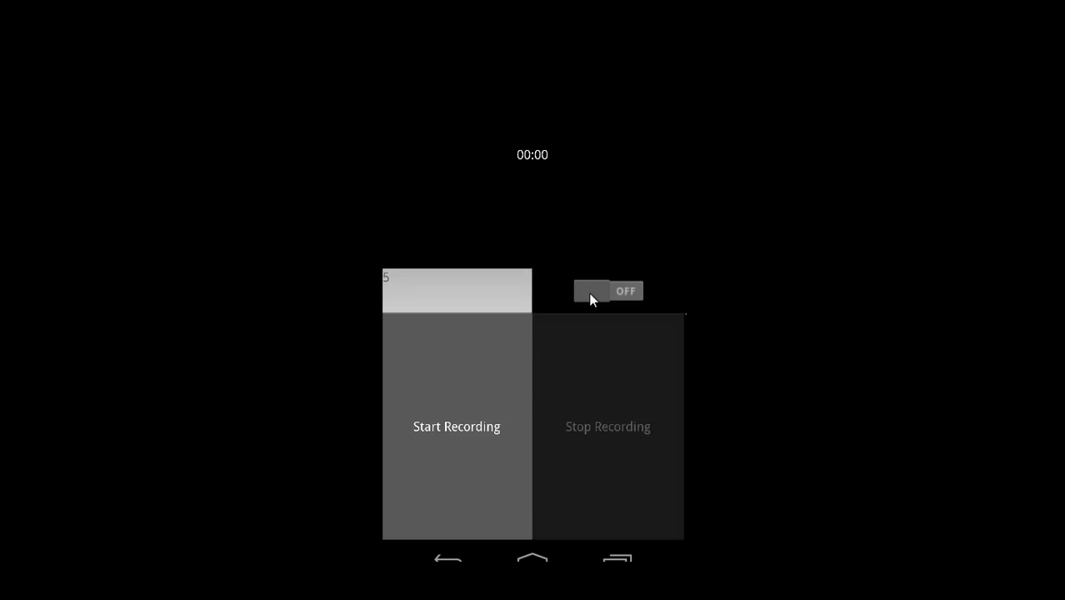
click(608, 290)
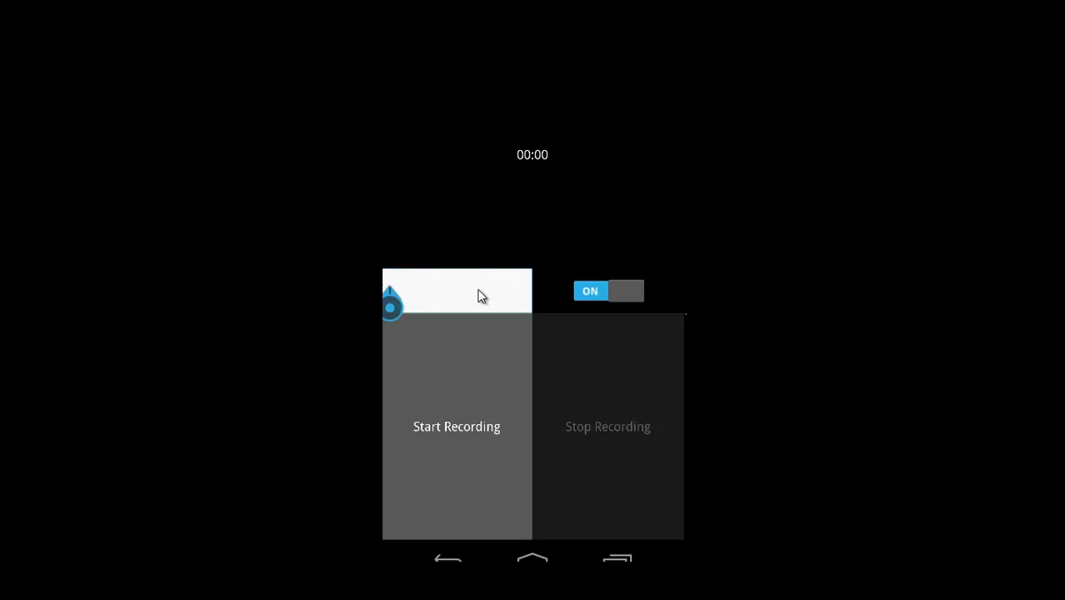
click(457, 426)
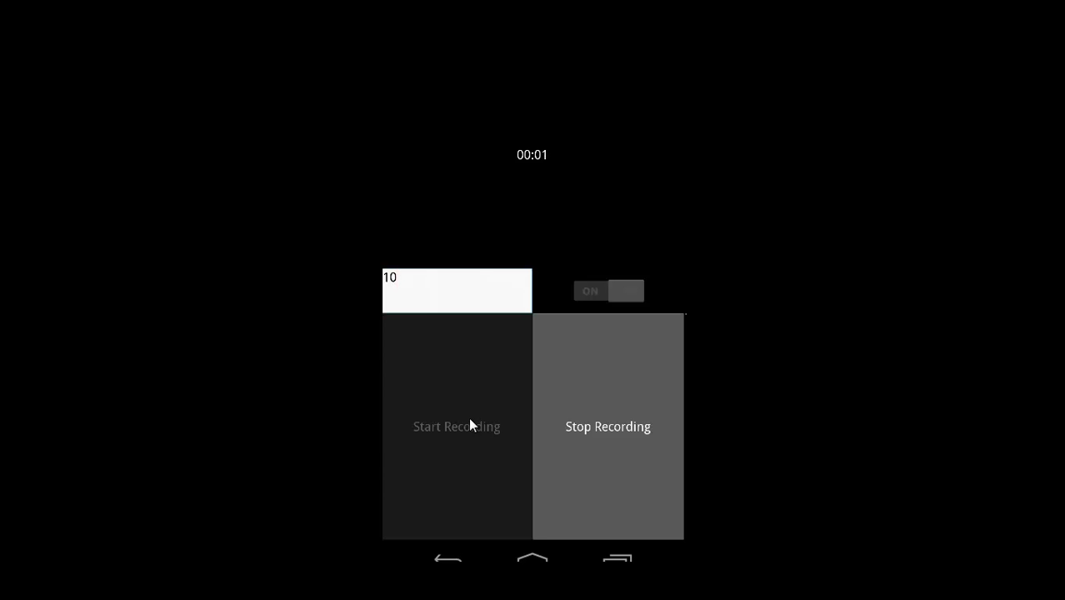
click(607, 426)
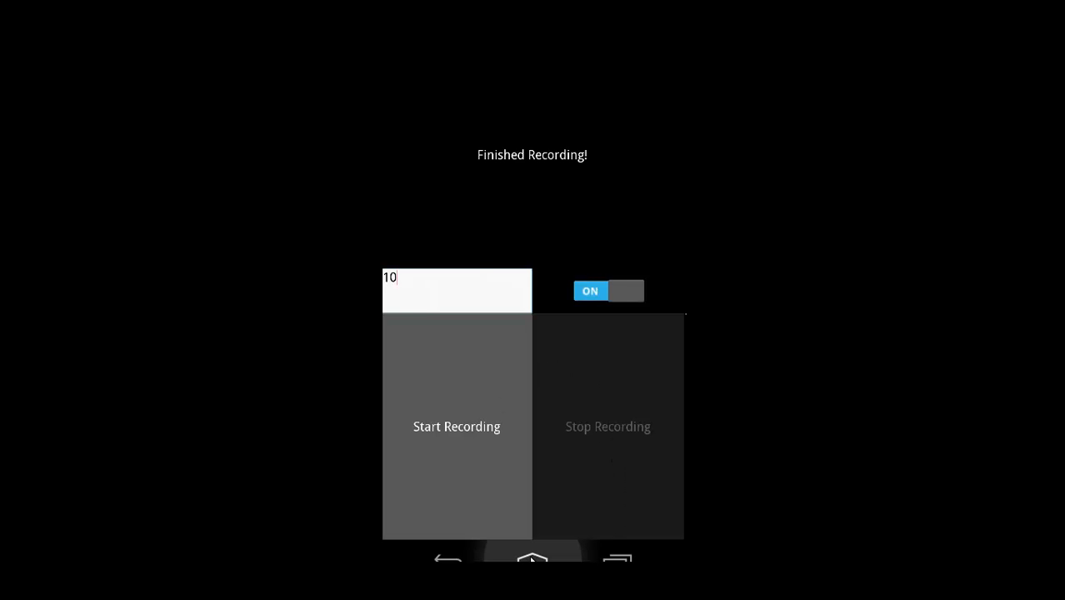
- Launch File Manager from the app drawer to find the 31 kB MYAUDIO.3gp recording
click(533, 558)
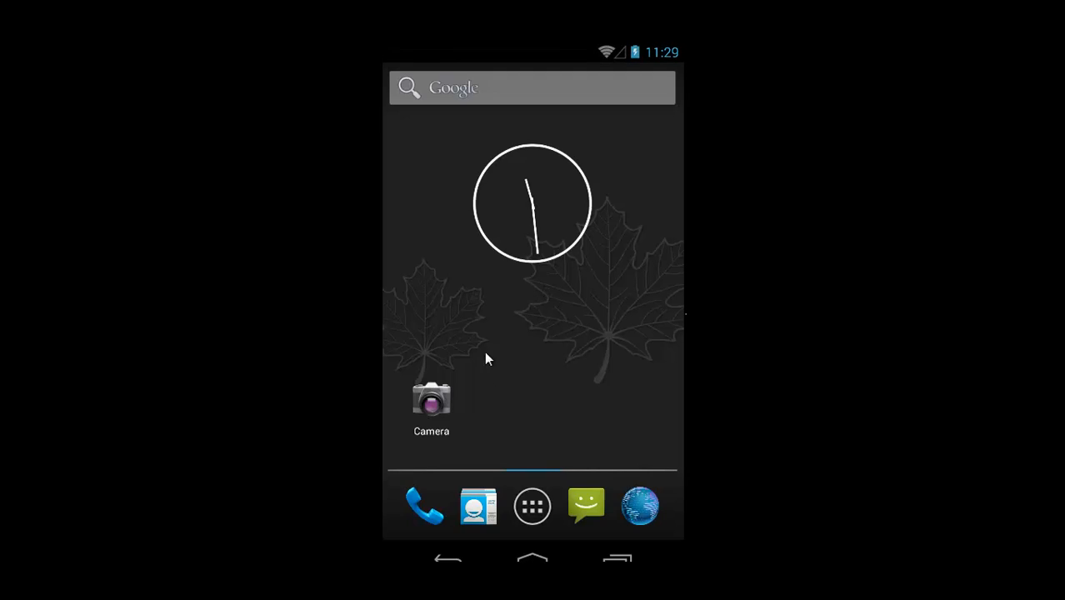
click(532, 506)
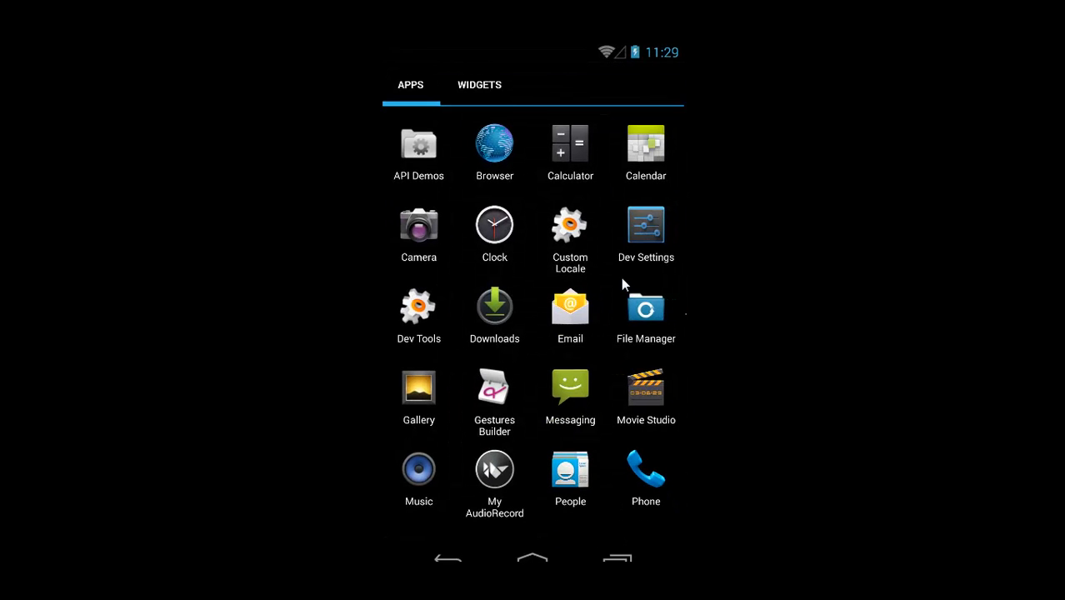
click(646, 307)
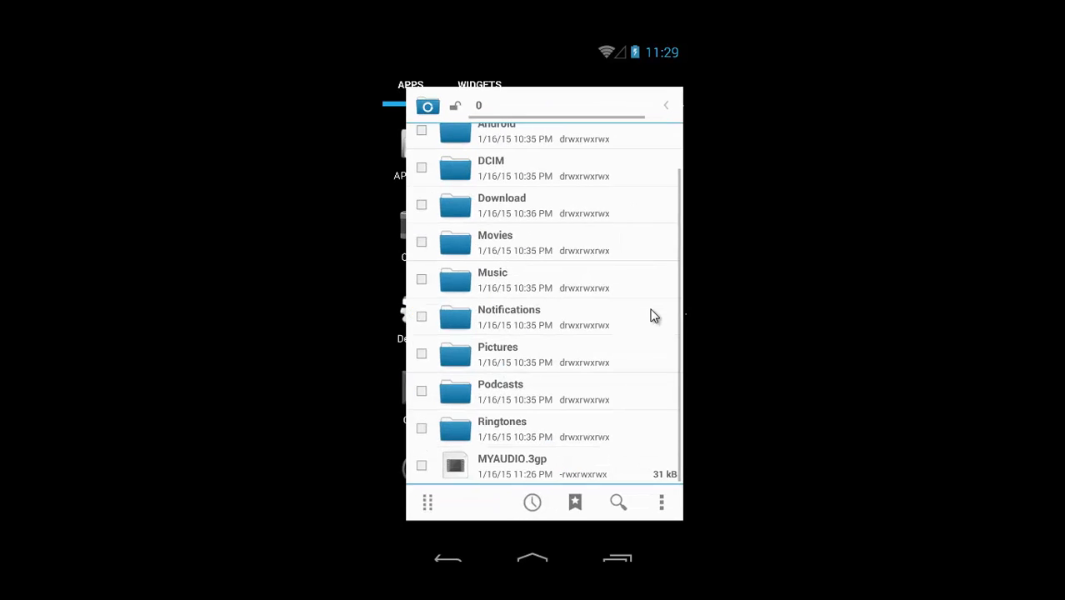